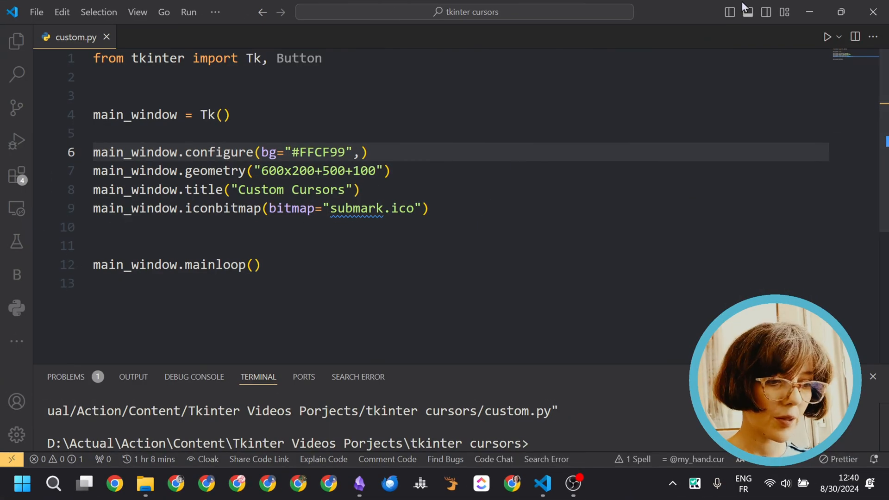
Step: Run the script to preview the peach window, review the window size and icon lines, and close it
left_click(827, 36)
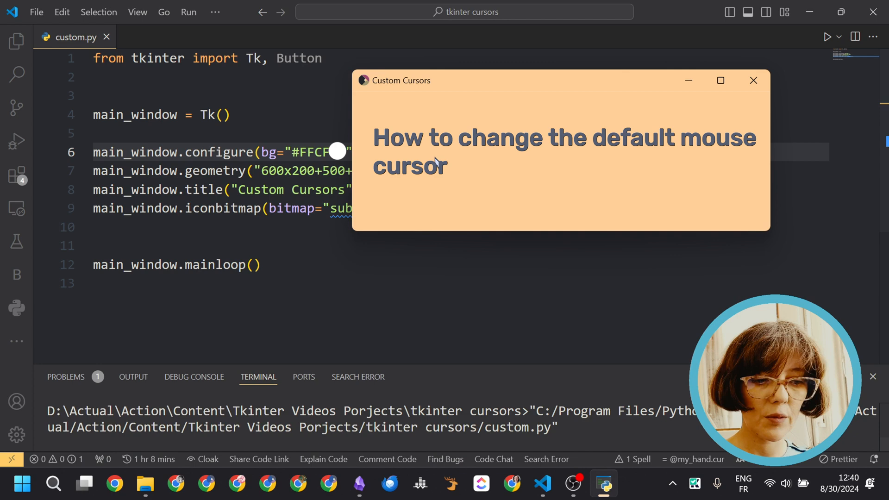
mouse_move(458, 123)
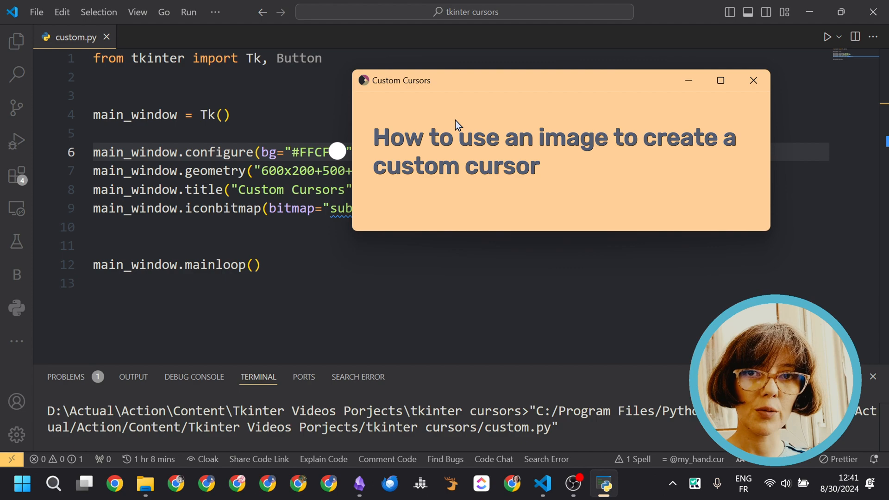
left_click(752, 79)
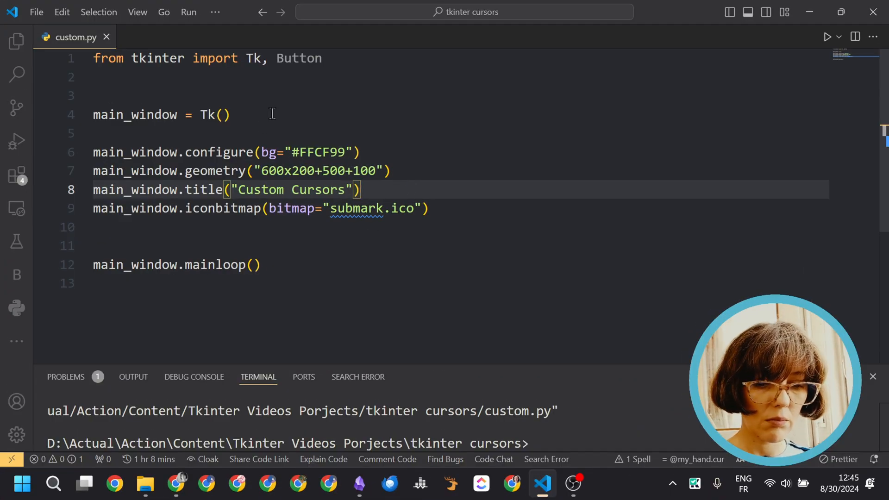
left_click(96, 133)
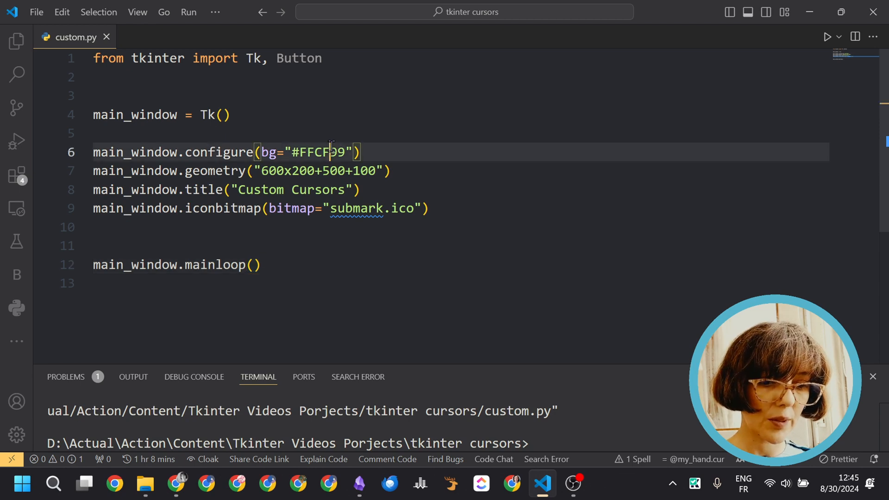
left_click(327, 170)
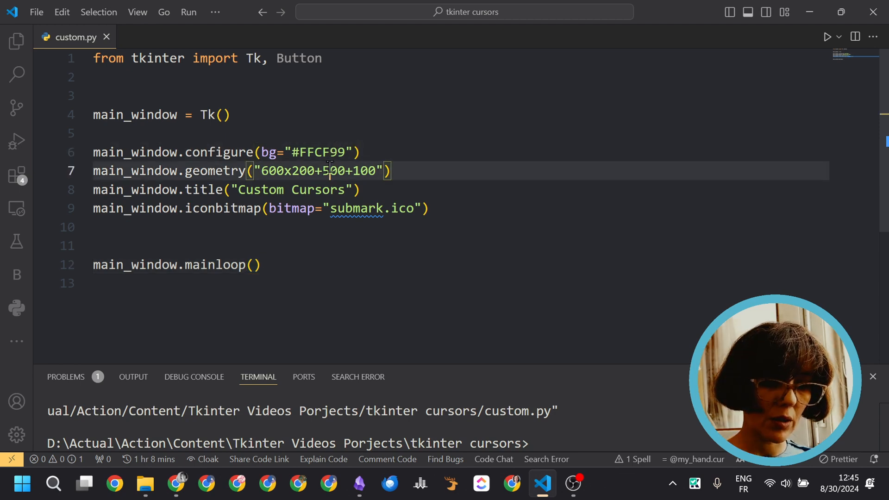
left_click(297, 208)
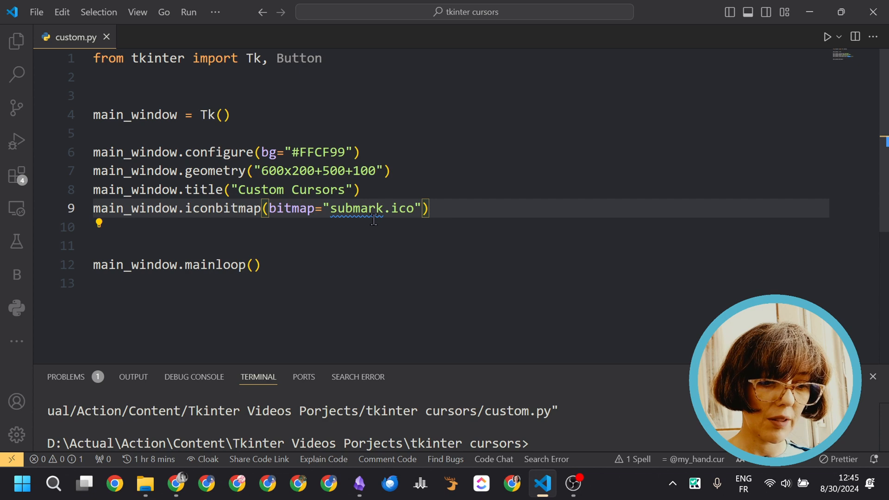
mouse_move(417, 252)
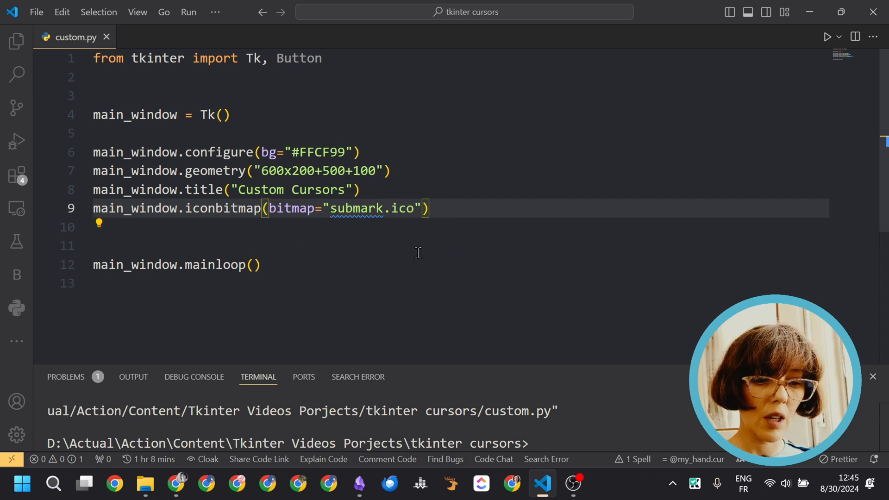
left_click(826, 37)
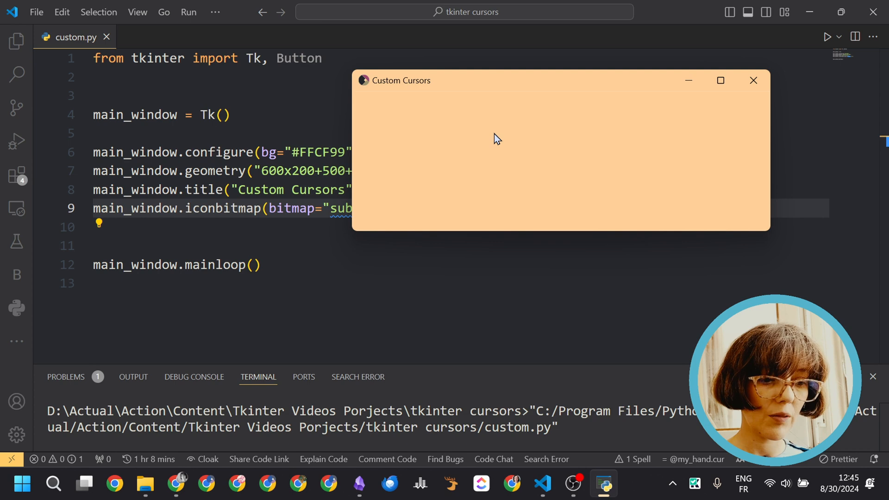
mouse_move(737, 80)
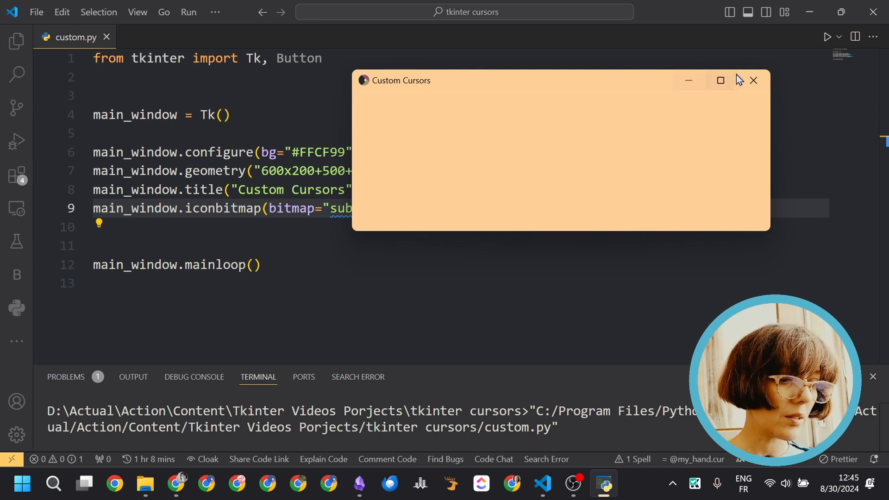
left_click(752, 79)
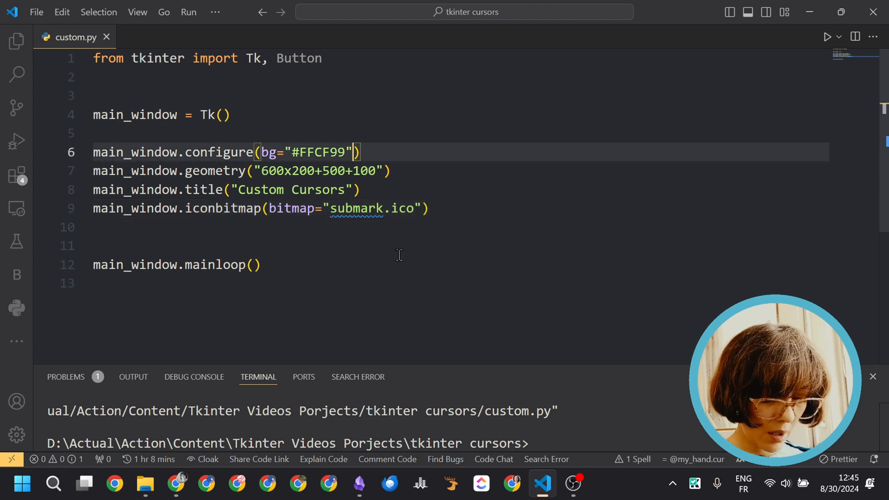
Step: Add cursor="man" to main_window.configure, using the name from the Tkinter cursors page, and rerun
type(",cursor=\"")
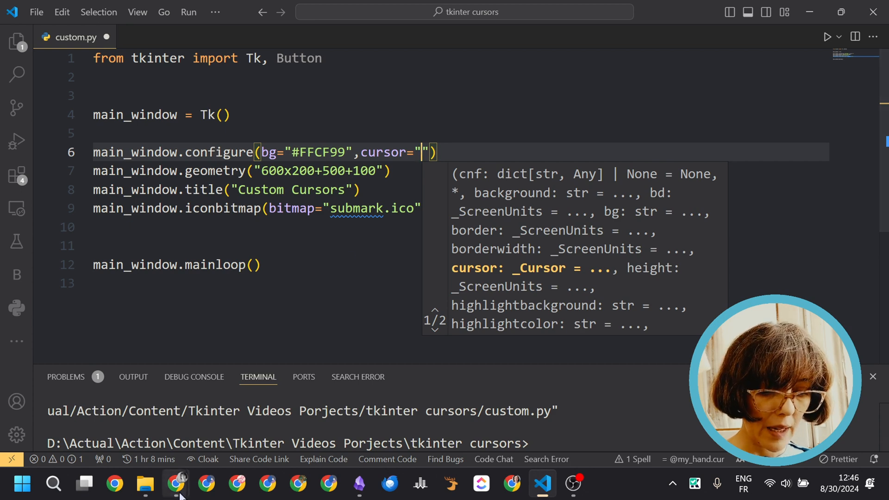
left_click(176, 483)
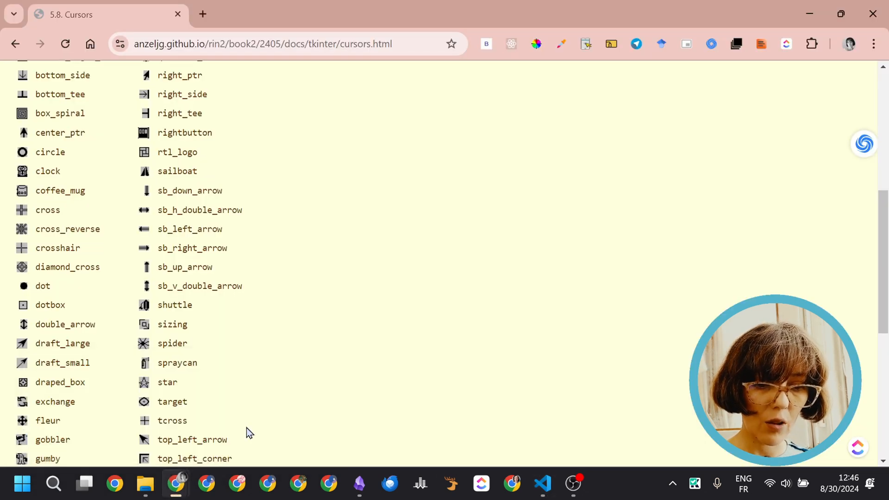
scroll("up", 3)
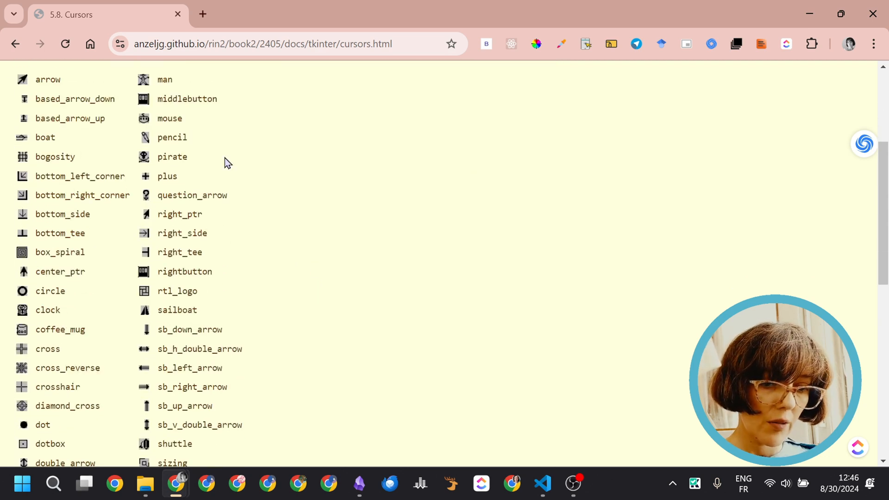
double_click(164, 80)
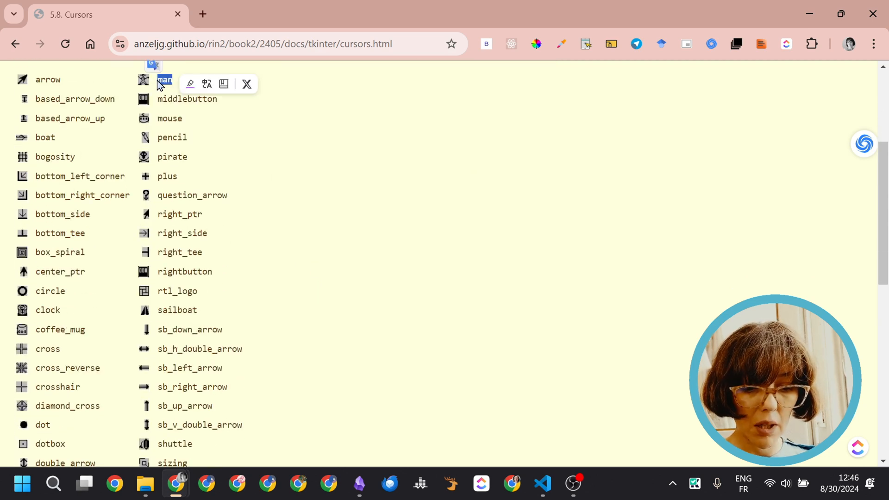
left_click(541, 483)
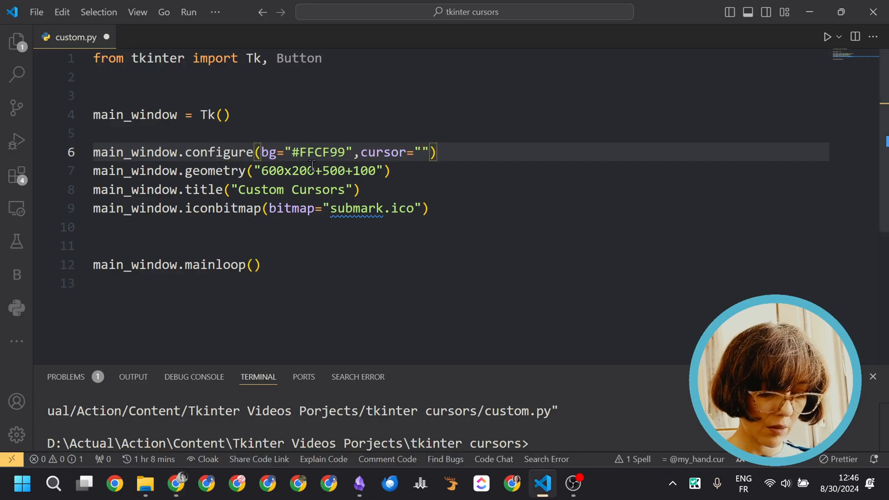
type("man")
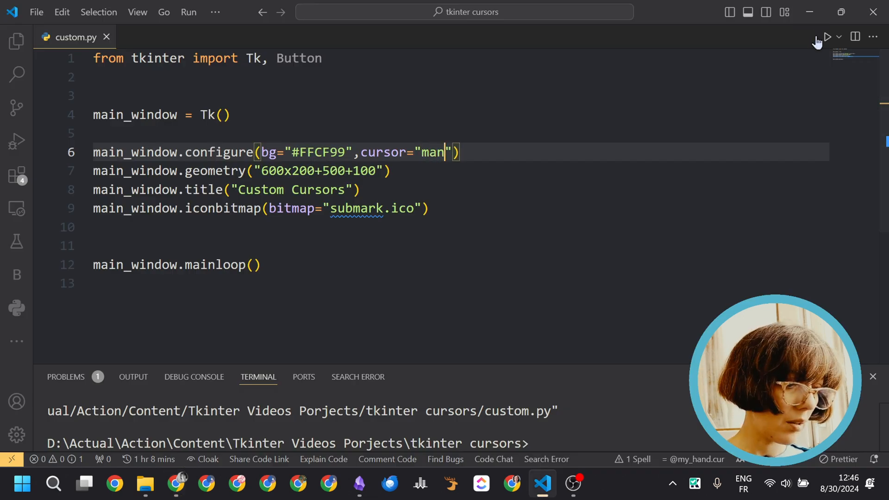
mouse_move(526, 339)
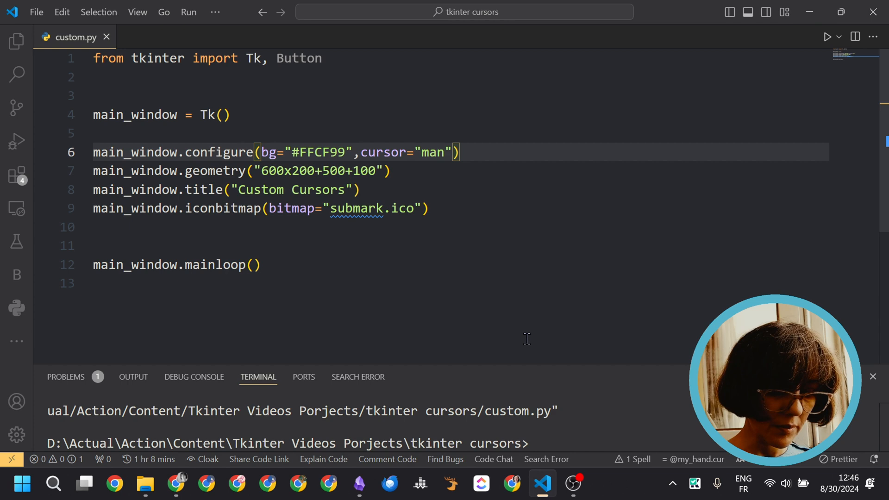
left_click(827, 36)
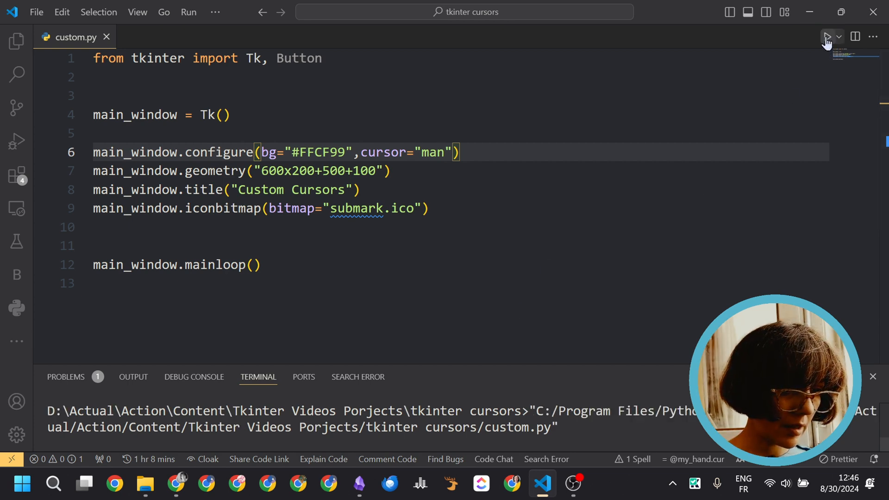
left_click(826, 36)
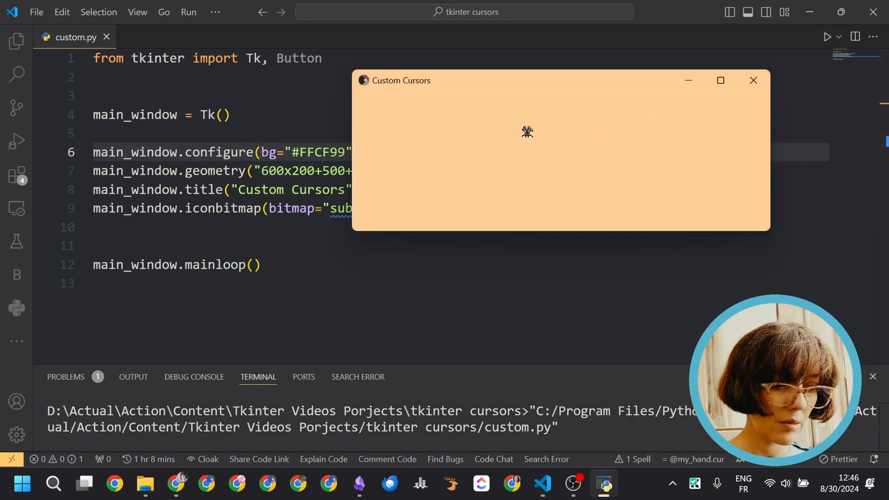
mouse_move(504, 139)
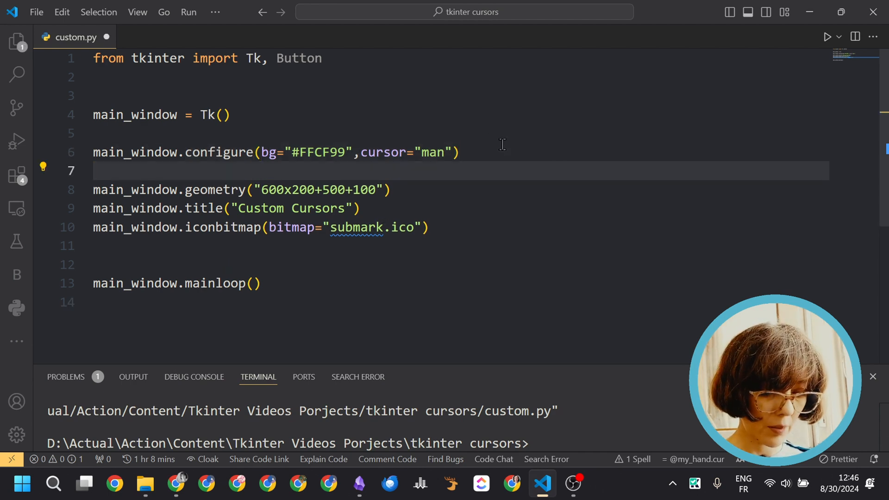
Step: Set main_window["cursor"]="hand2" on a new line and run the script to test it
type("main_window")
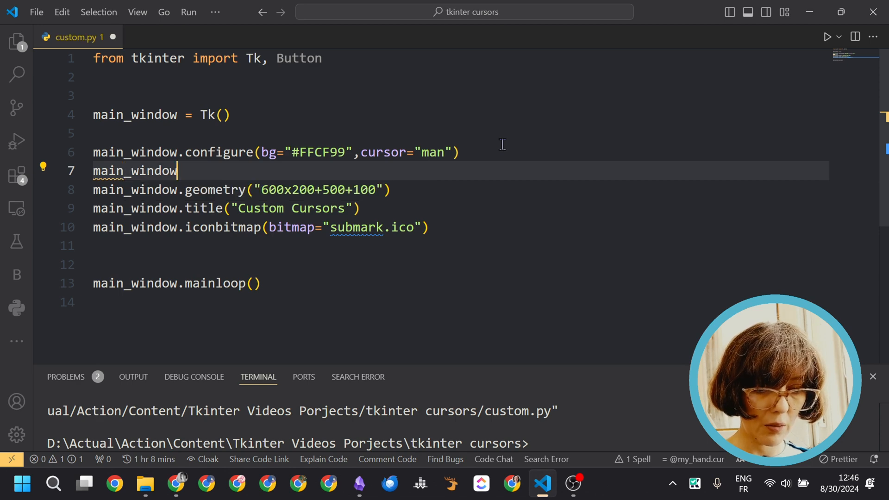
type("{}")
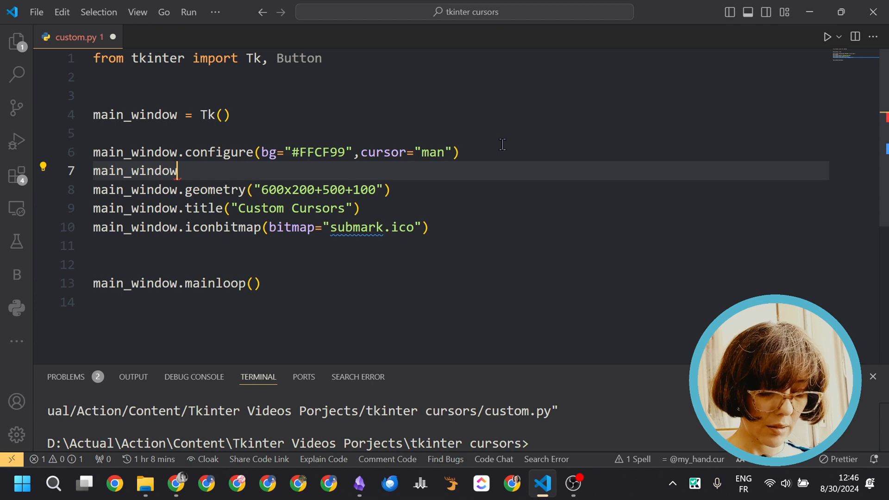
type("[]")
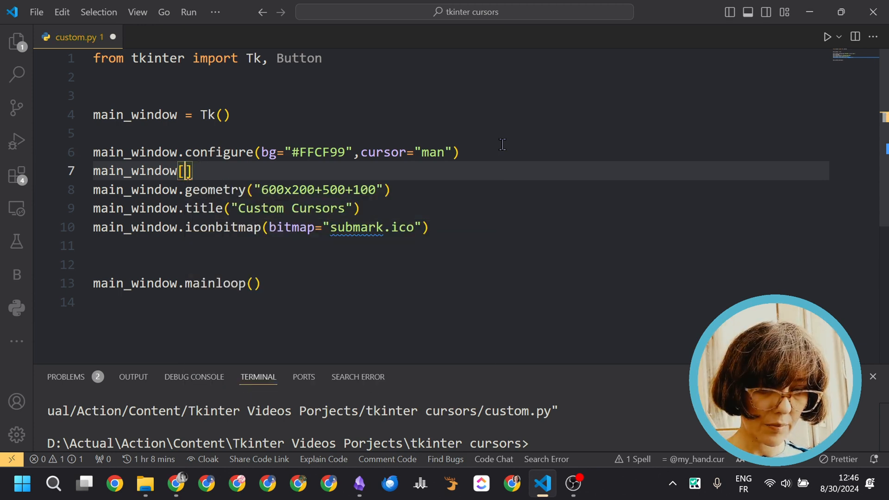
type("\"cursor\"")
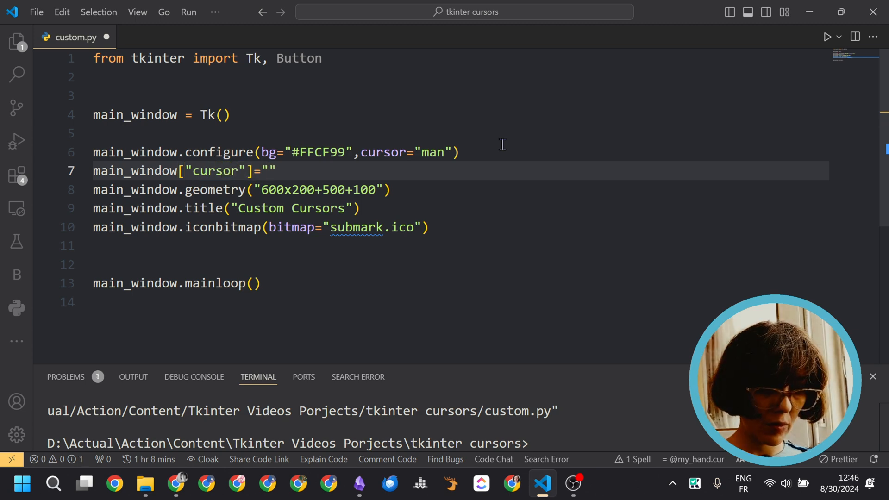
type("hand2")
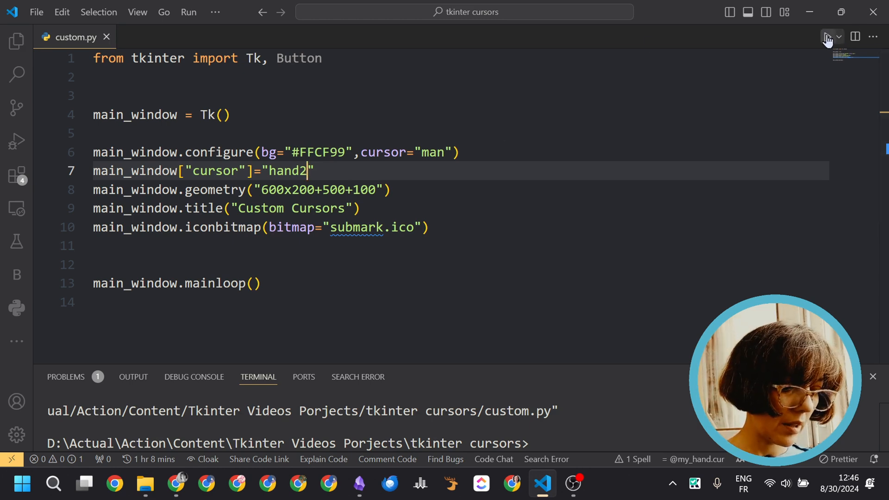
left_click(826, 36)
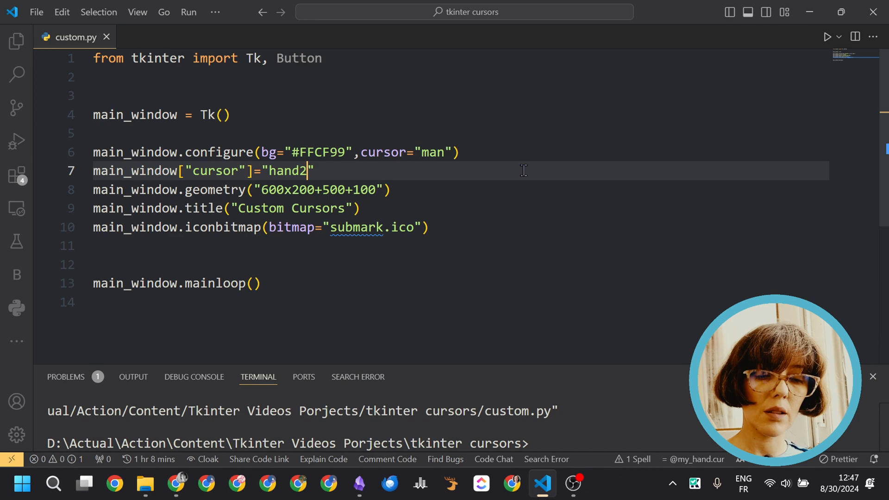
mouse_move(385, 164)
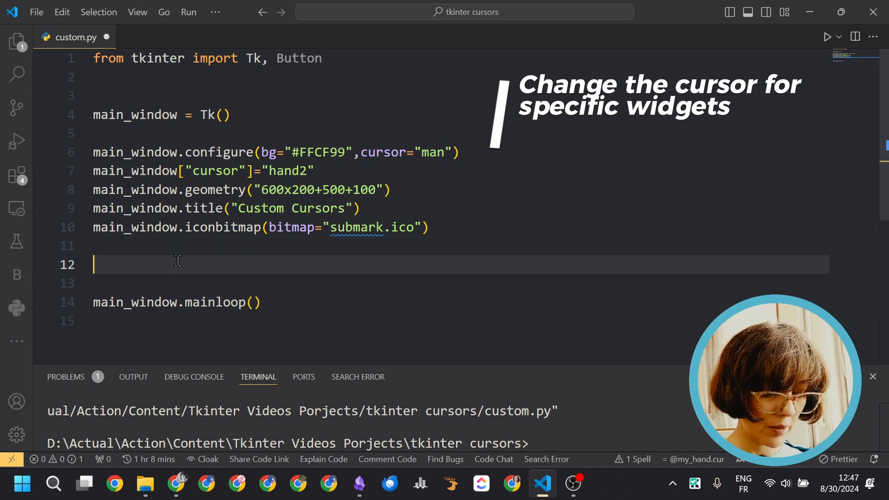
Step: Write button = Button(main_window, cursor="circle"), taking the circle name from the cursors list
type("button")
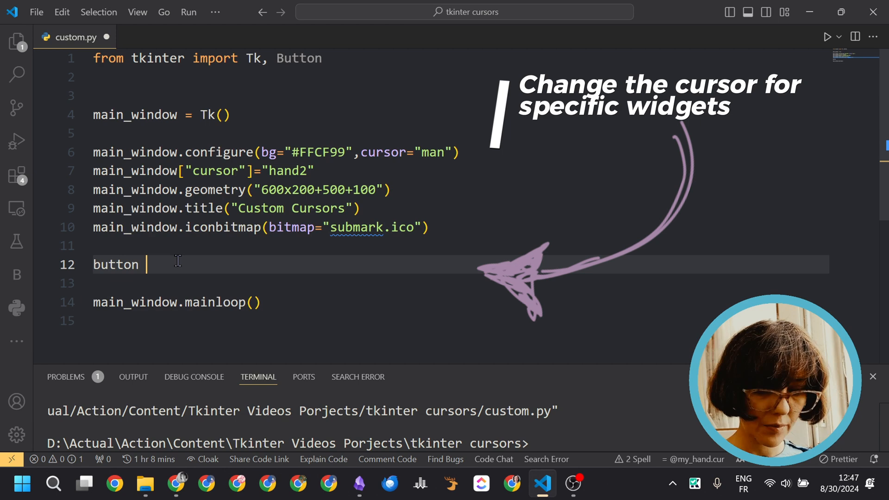
type("=")
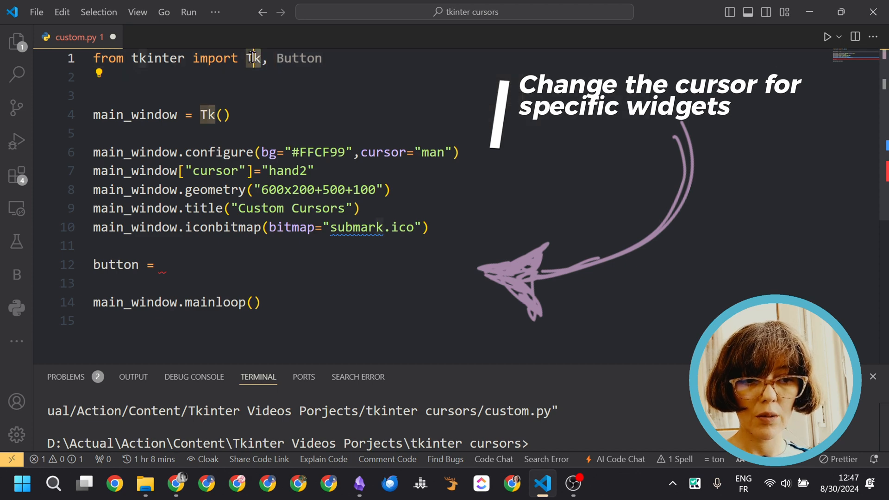
left_click(167, 265)
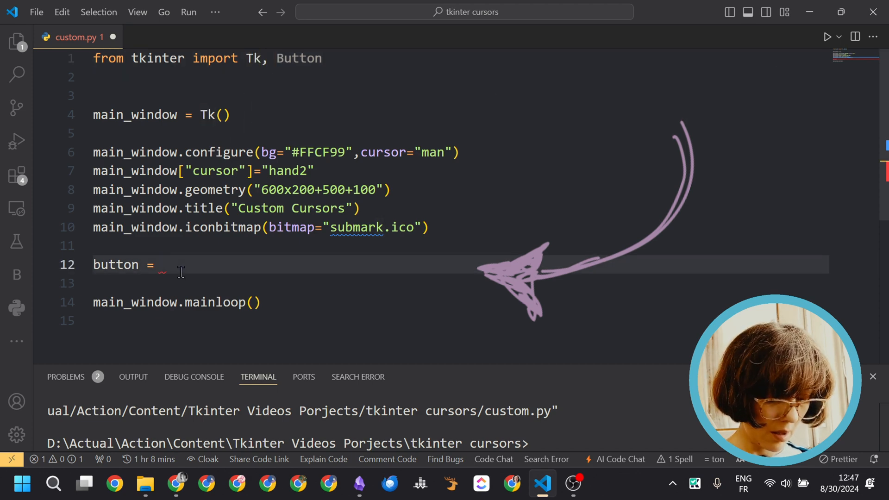
type("Button(main_window")
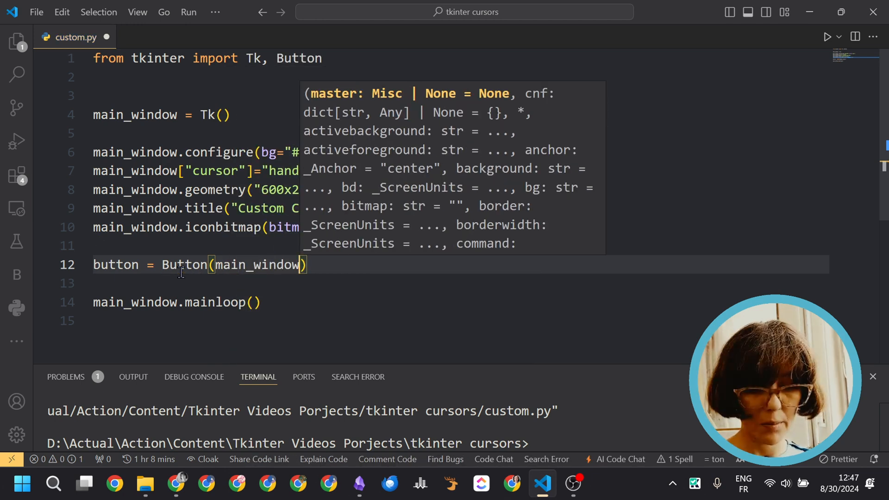
type("cursor=")
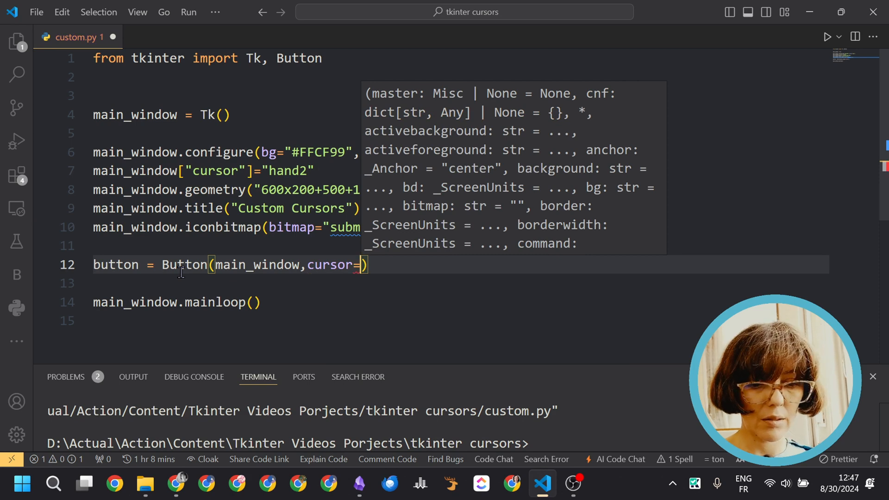
left_click(176, 484)
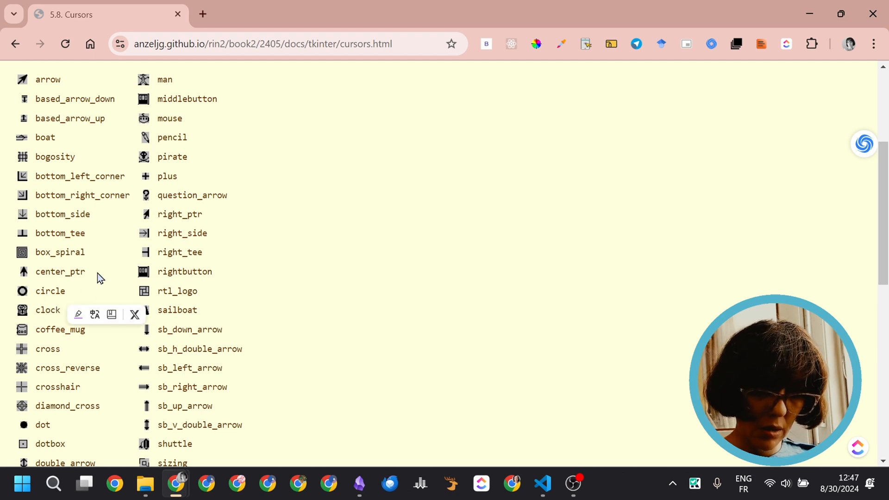
double_click(50, 290)
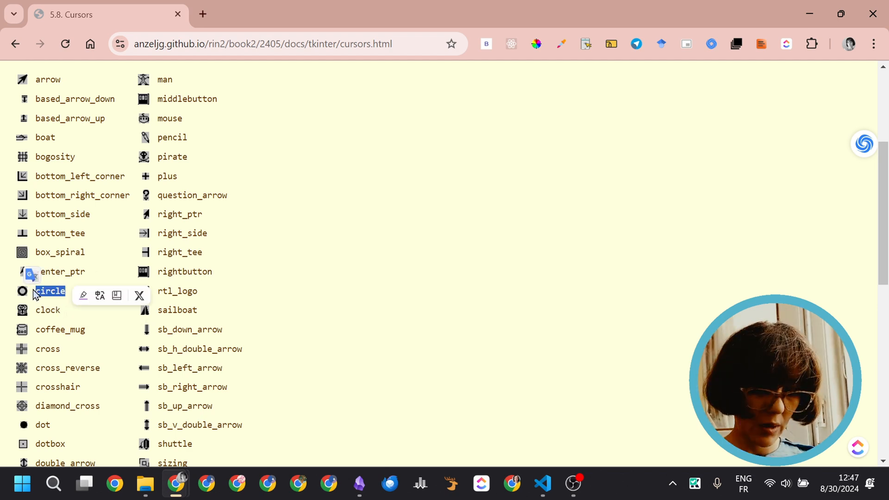
left_click(542, 483)
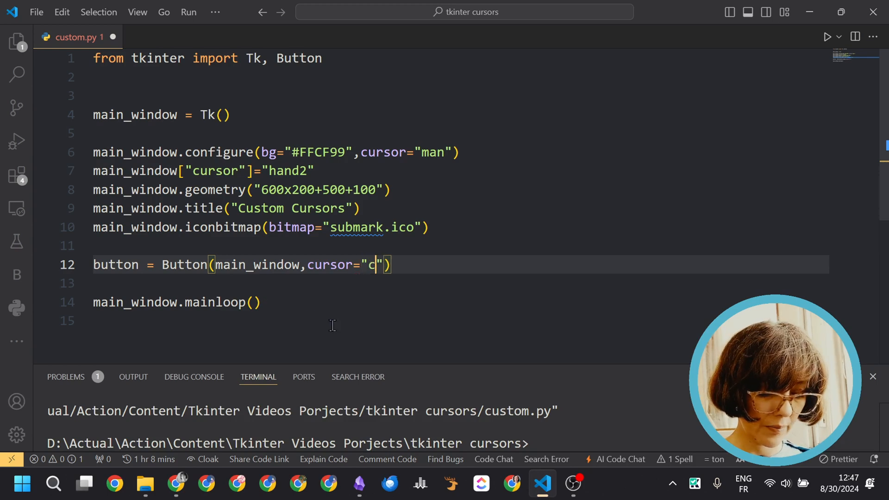
type("ircle")
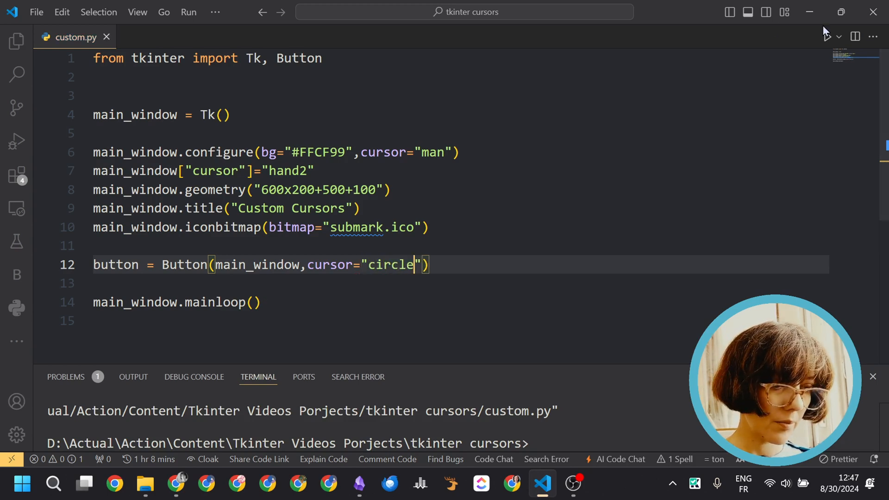
Step: Add text="Click Me!" to the Button call
left_click(827, 36)
type("button.pack()")
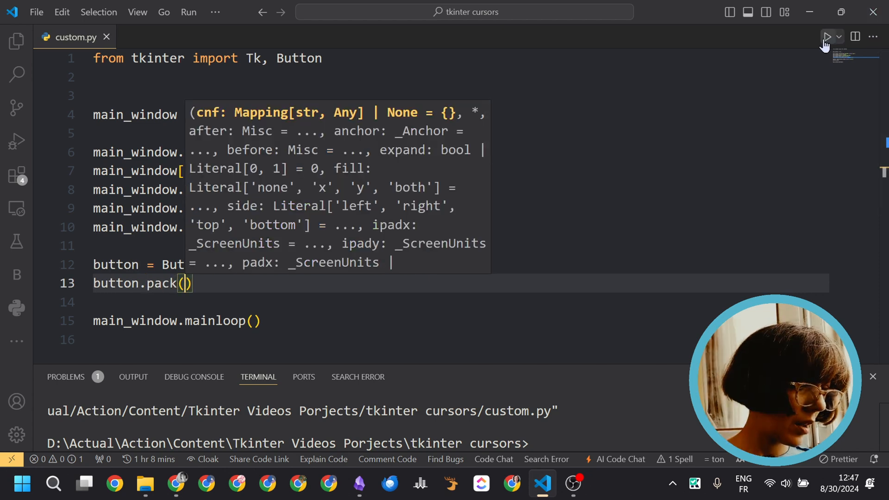
left_click(826, 36)
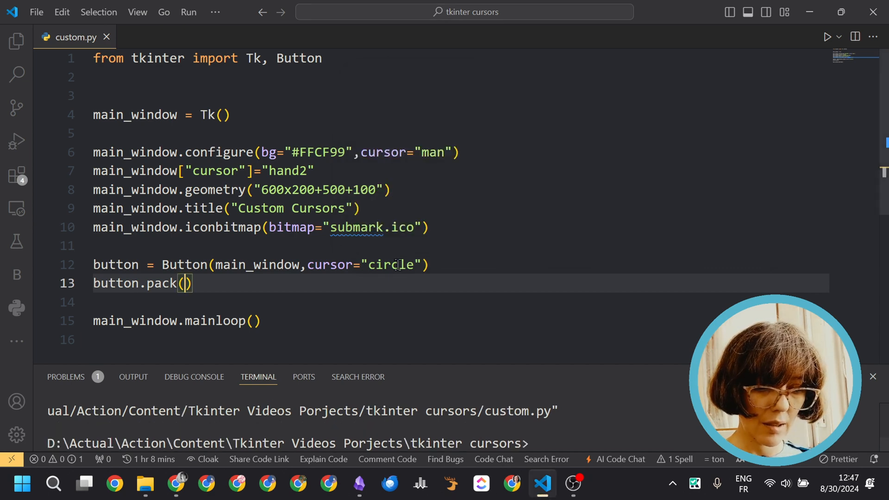
type(",text=\"Click")
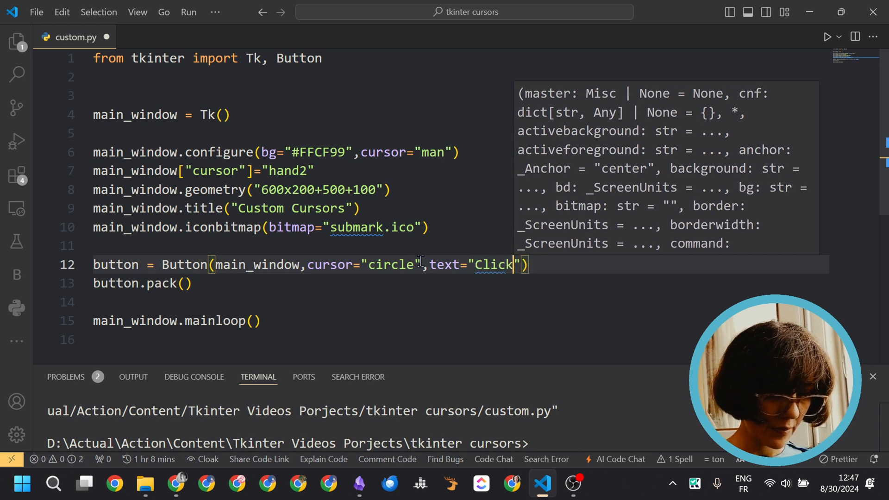
type("M")
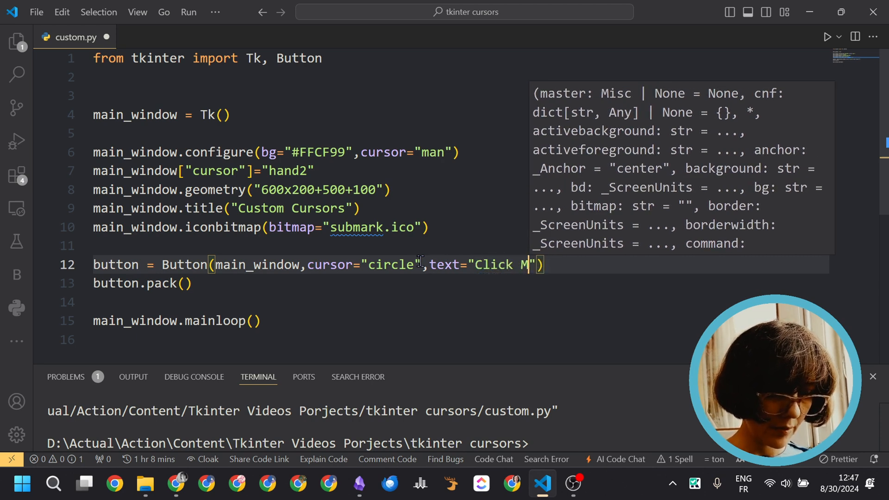
type("e!")
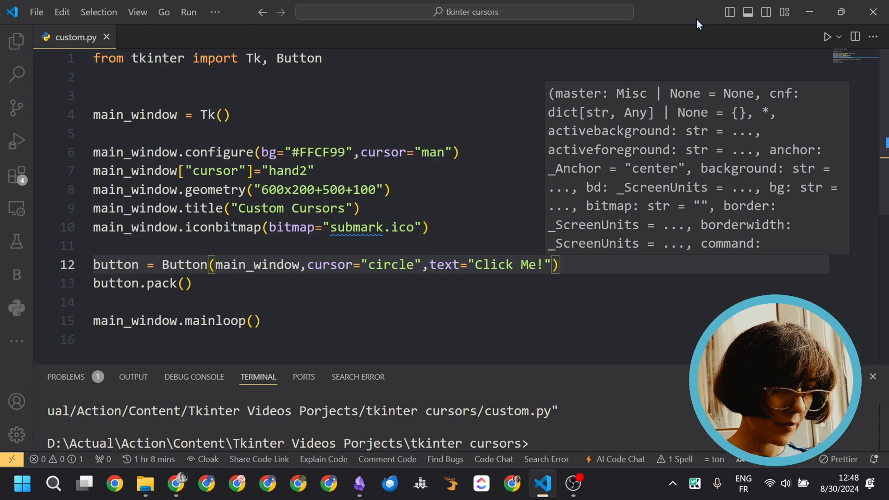
Step: Run the script and press the Click Me! button to see its circle cursor
left_click(827, 36)
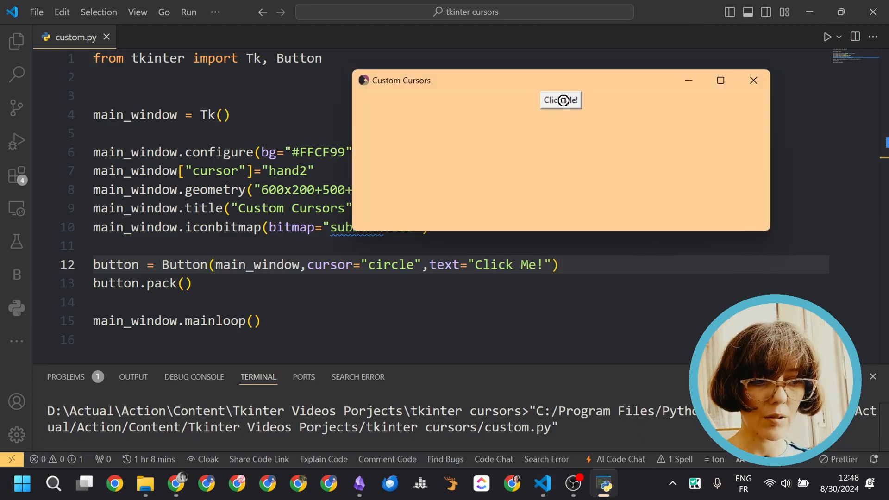
mouse_move(511, 172)
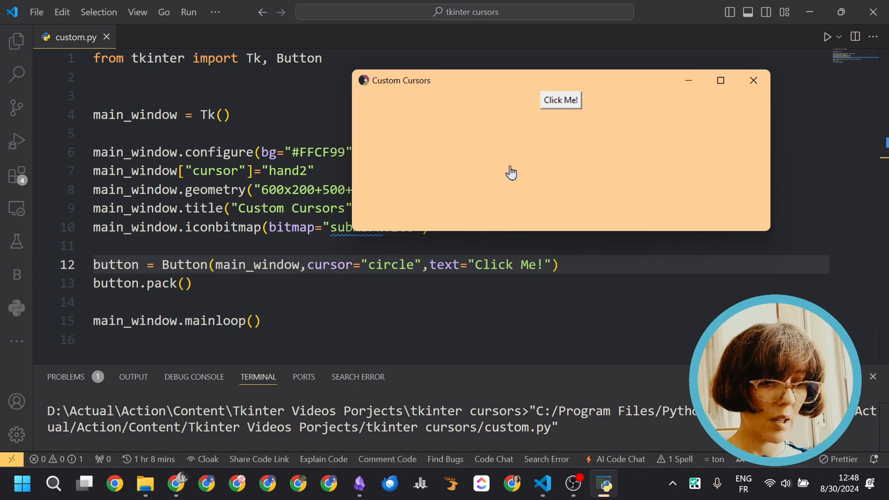
mouse_move(560, 104)
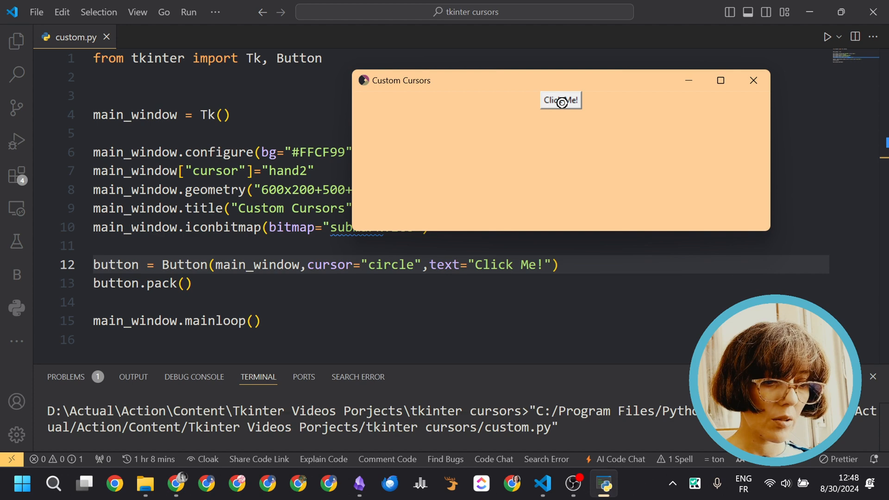
left_click(753, 79)
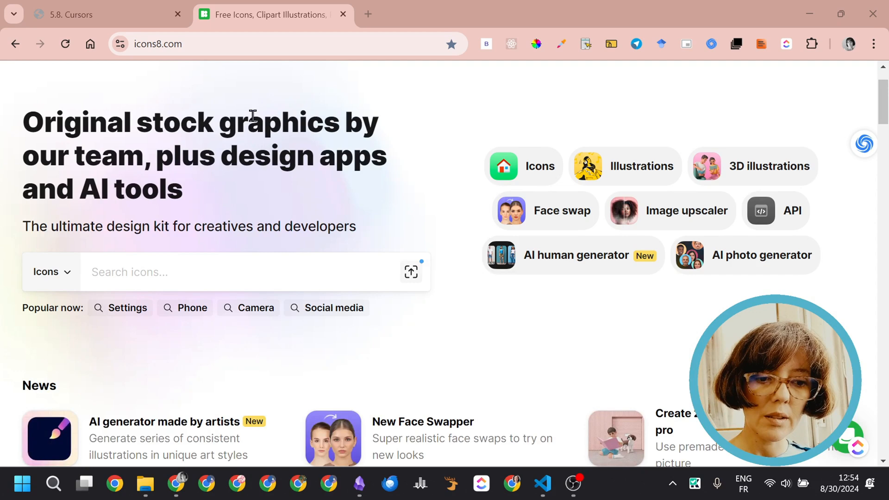
Step: Search Icons8 for cursor and download the blue cursor icon as a 100×100 PNG without the 48×48 size
scroll("down", 3)
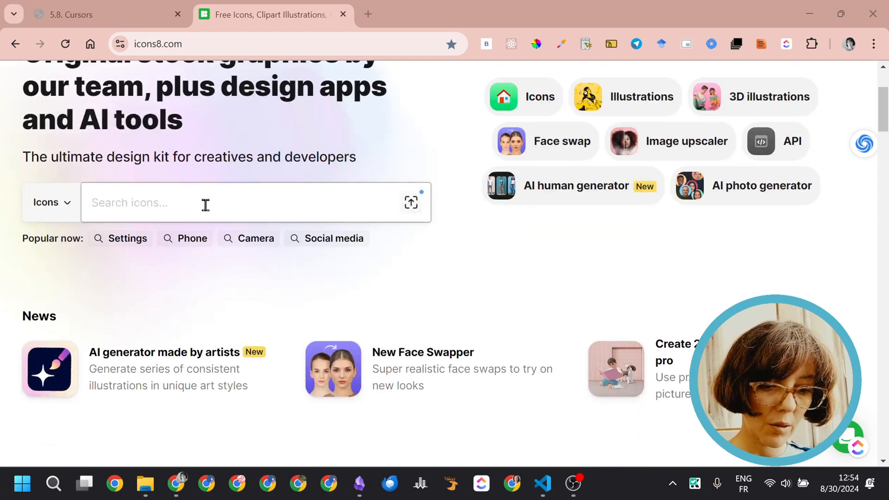
type("cursor")
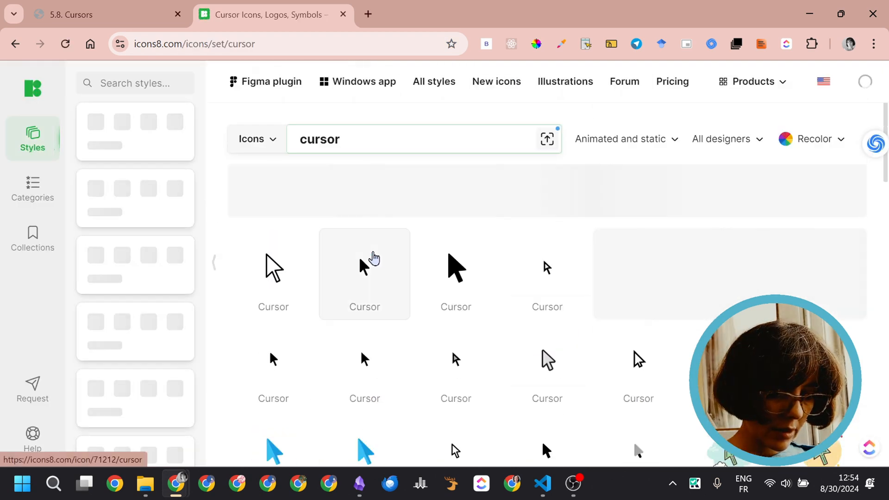
scroll("down", 3)
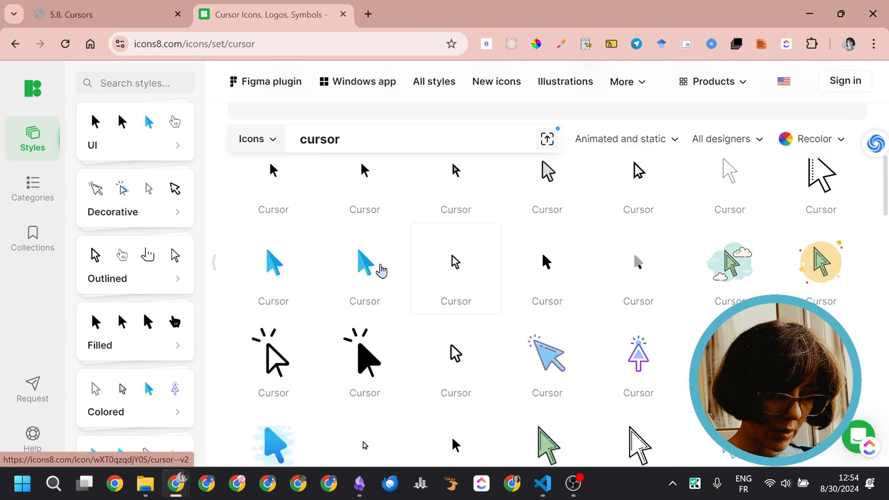
left_click(364, 262)
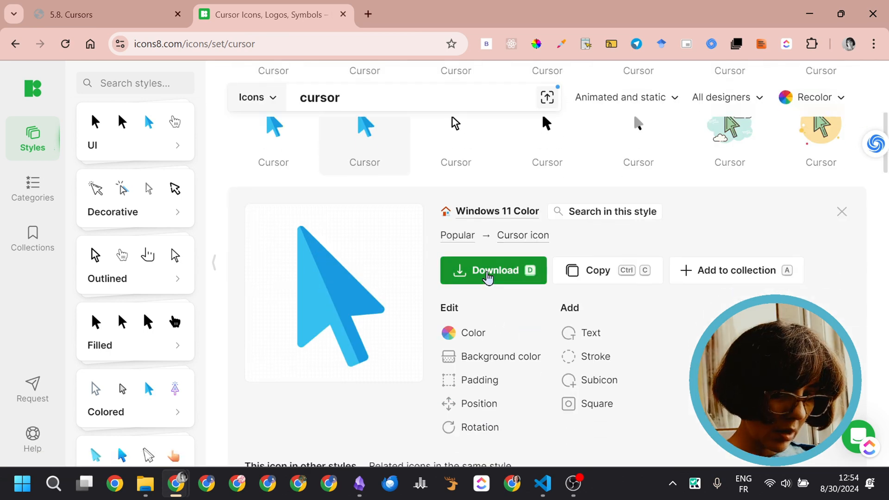
left_click(492, 269)
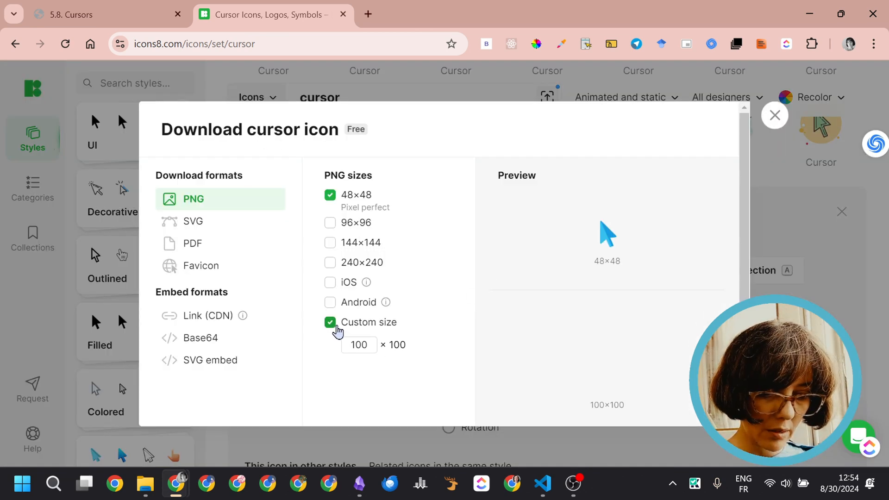
left_click(329, 194)
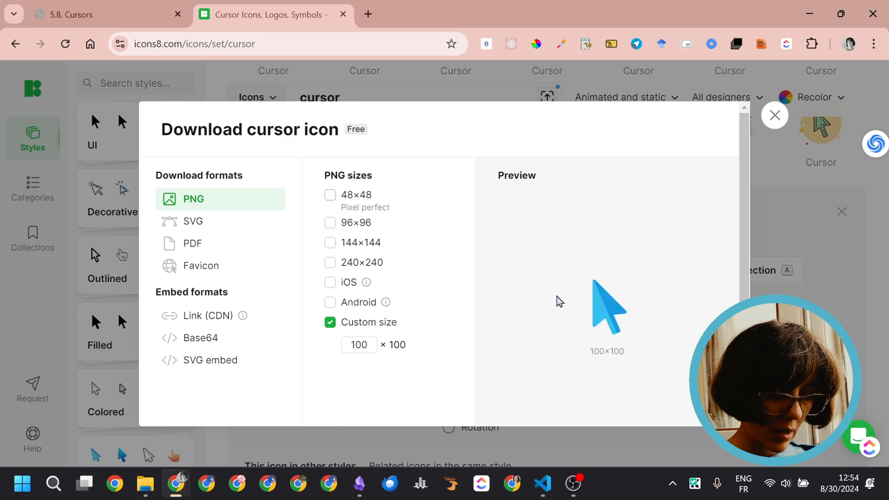
scroll("down", 3)
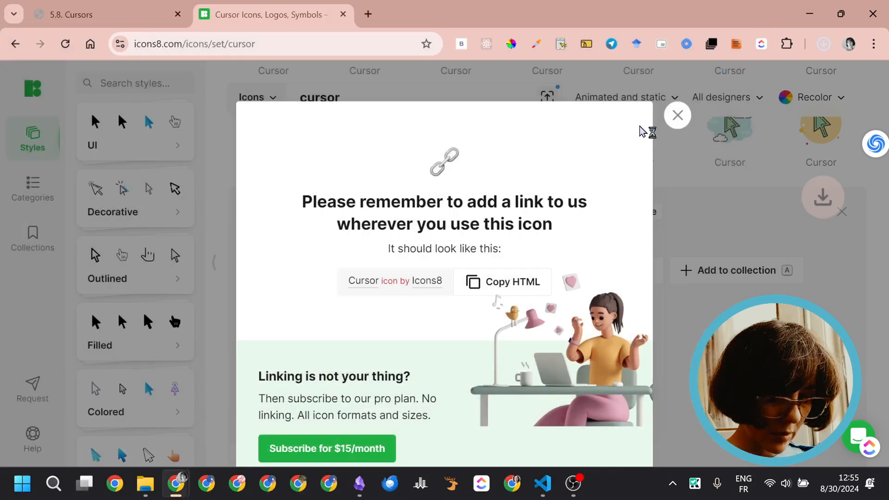
Step: Download the outlined hand cursor icon as a 100×100 PNG, saving it with -2 added to the file name
left_click(677, 115)
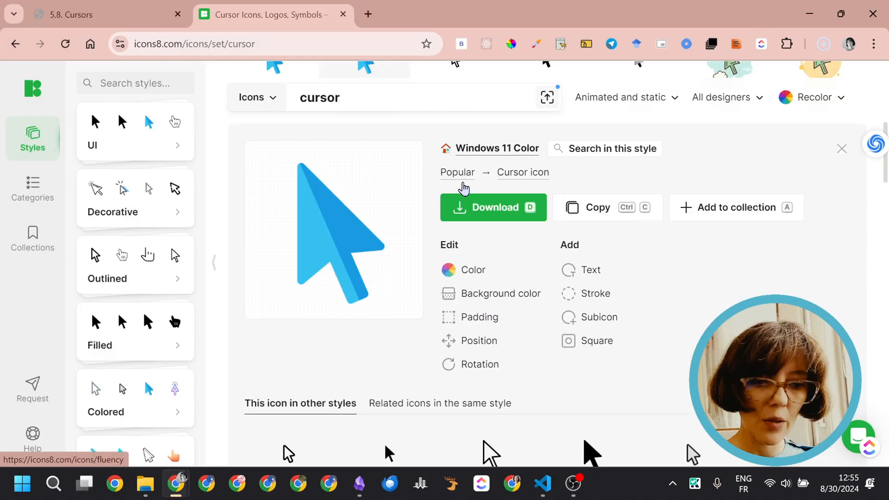
left_click(493, 206)
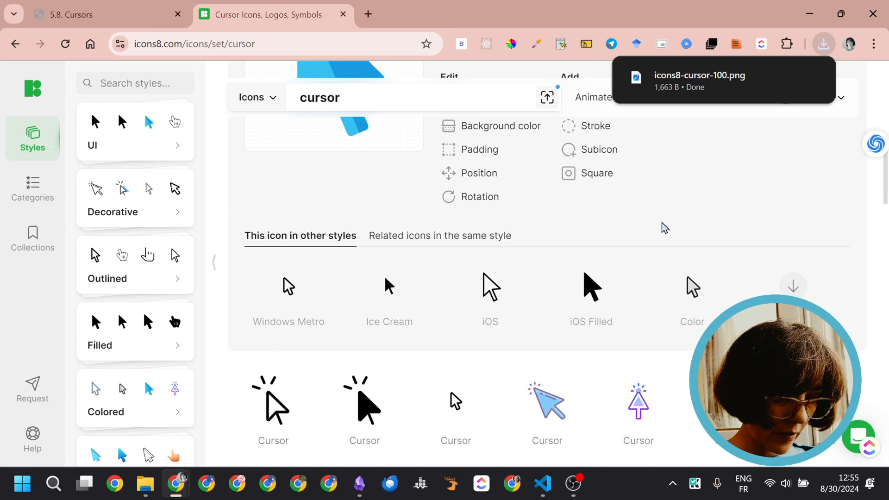
scroll("up", 3)
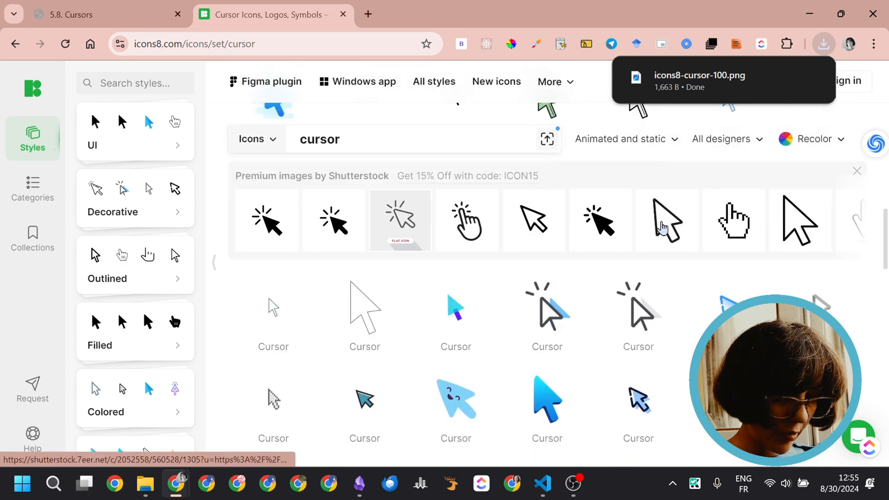
left_click(729, 238)
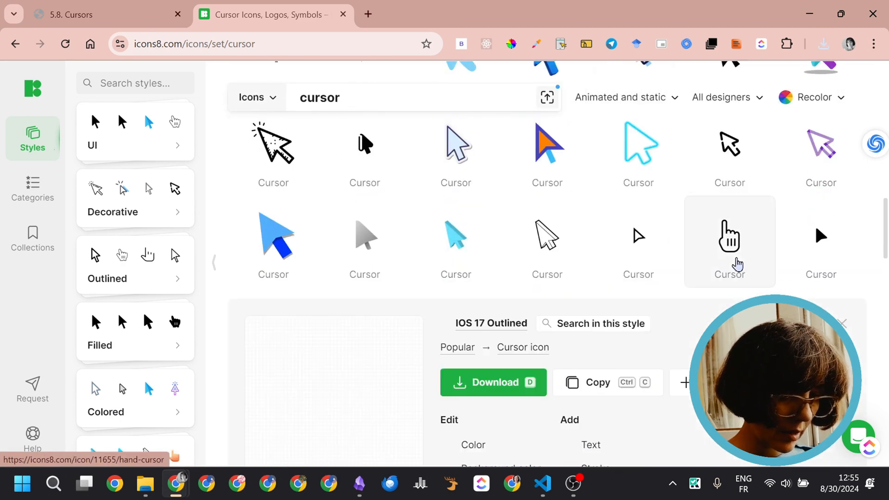
left_click(493, 382)
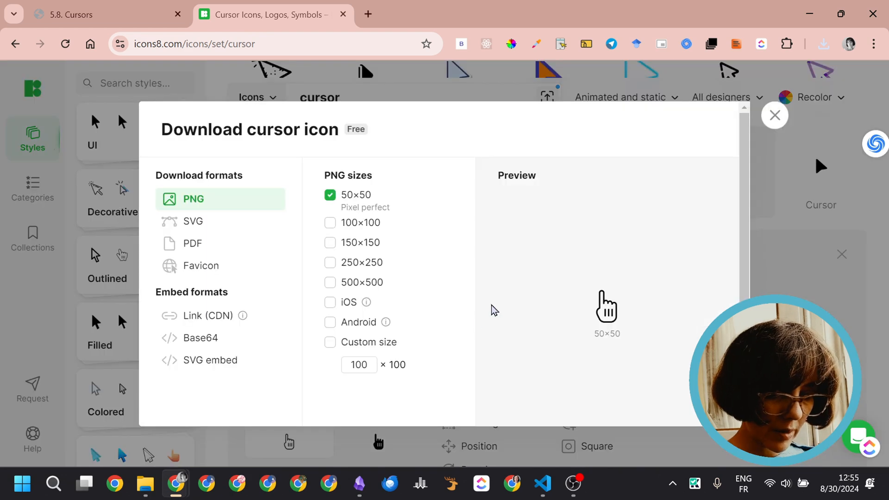
left_click(329, 342)
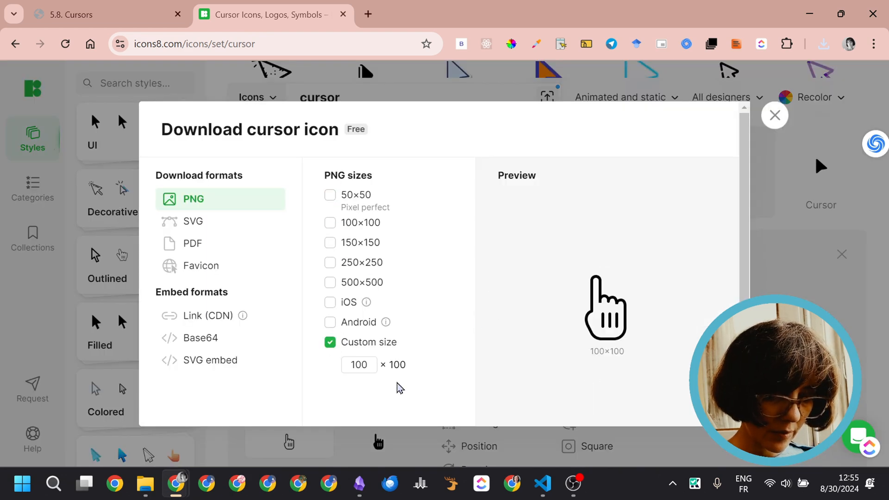
scroll("down", 3)
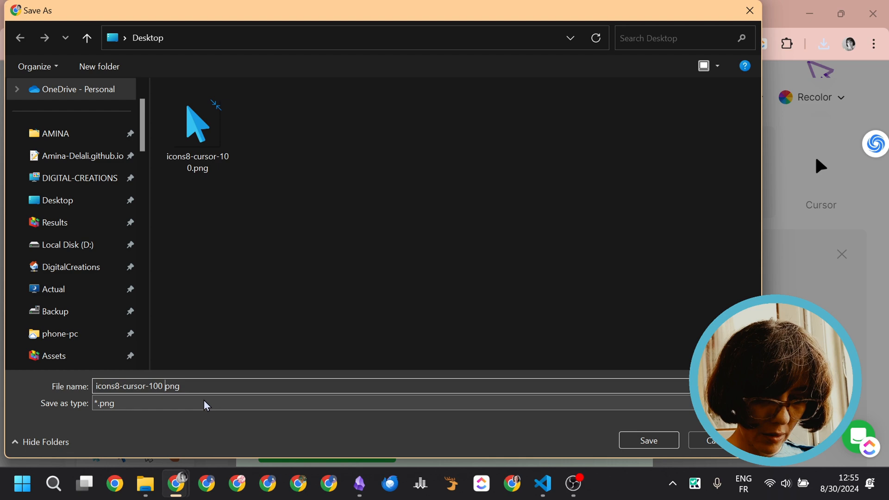
type("-2")
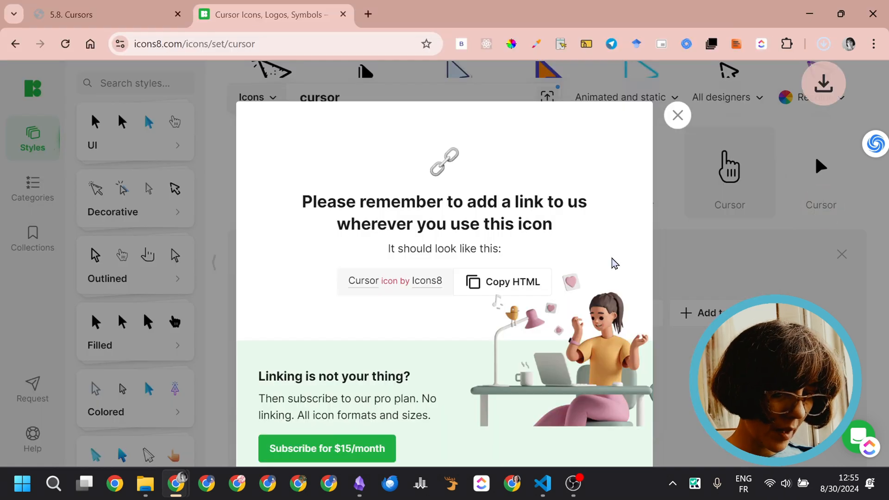
left_click(822, 43)
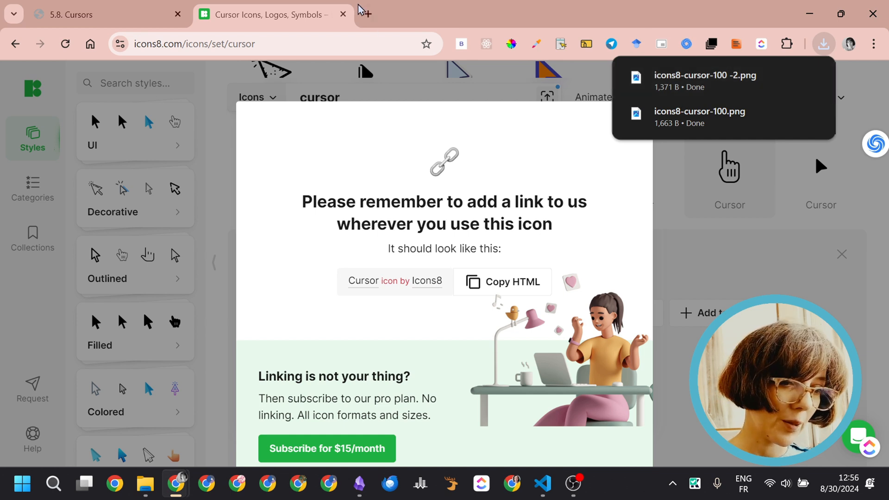
Step: Open Convertio's PNG to CUR converter in a new tab and upload both cursor PNGs from the desktop
left_click(362, 14)
type("png to cur converter")
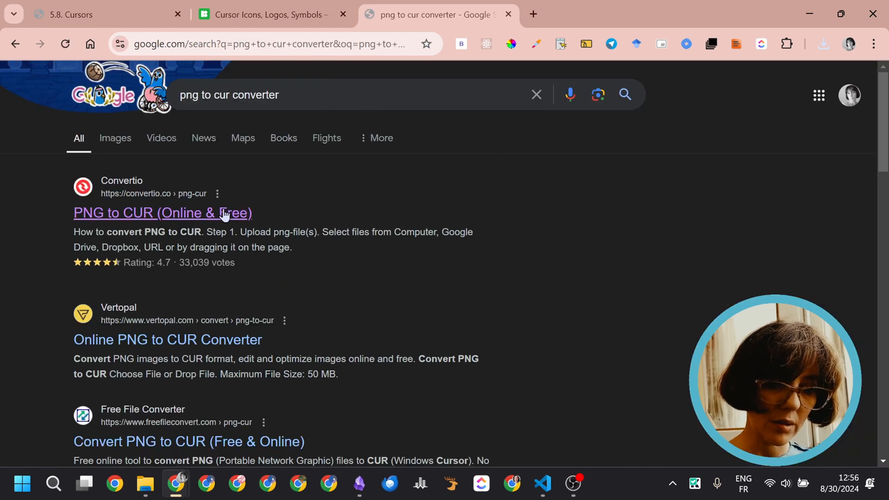
mouse_move(198, 221)
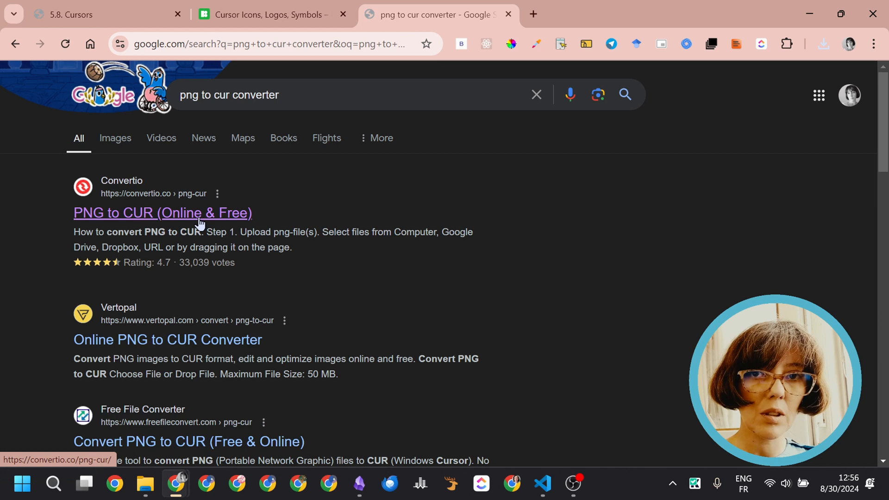
left_click(163, 213)
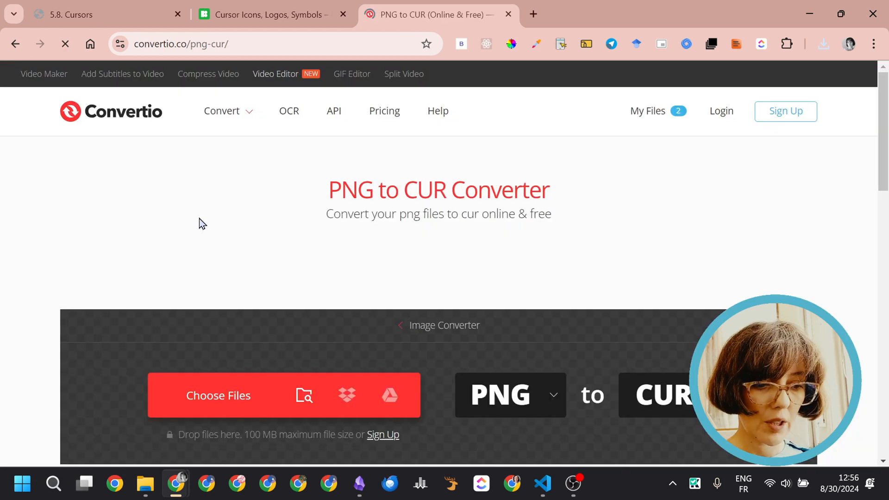
scroll("down", 3)
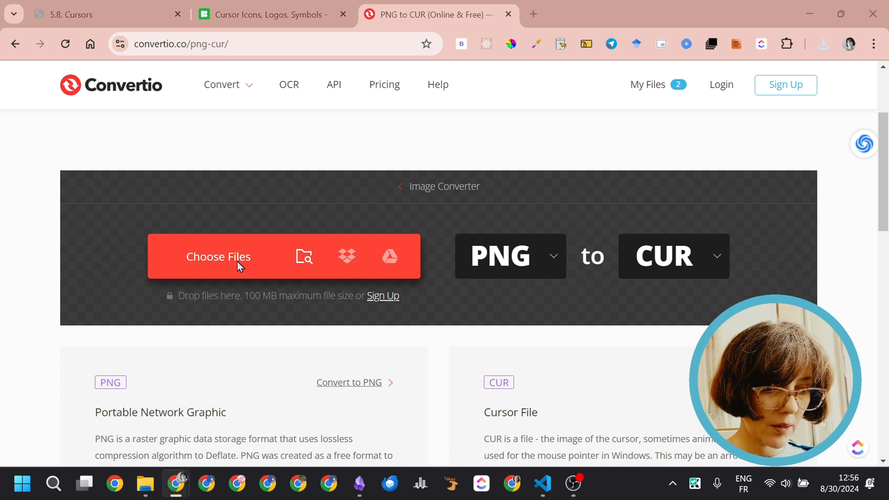
left_click(218, 257)
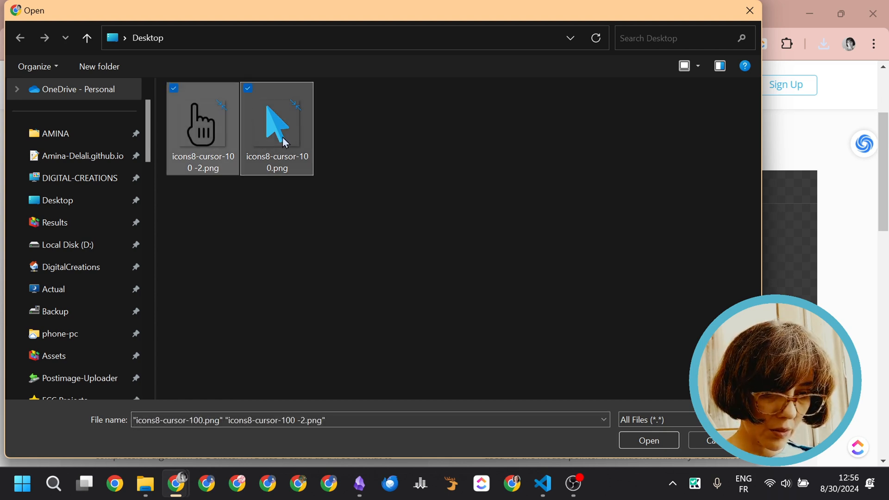
left_click(648, 441)
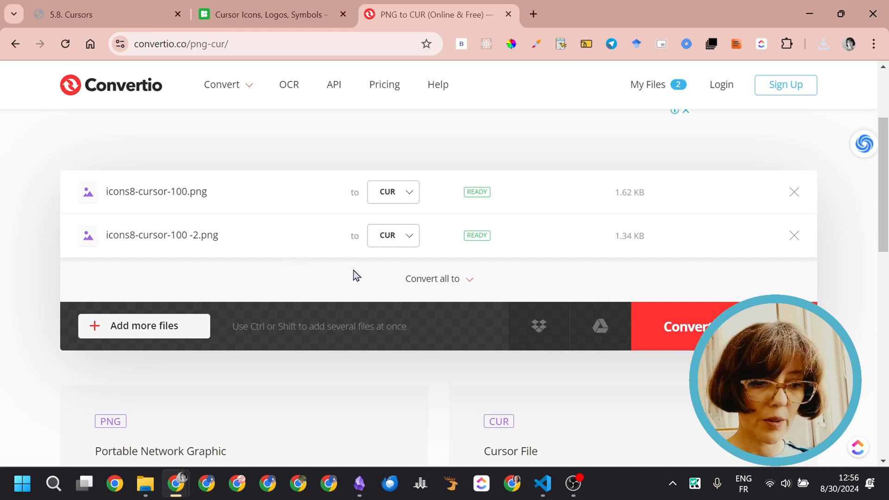
Step: Convert both PNGs to CUR and save the download archive as cursors.zip
left_click(686, 326)
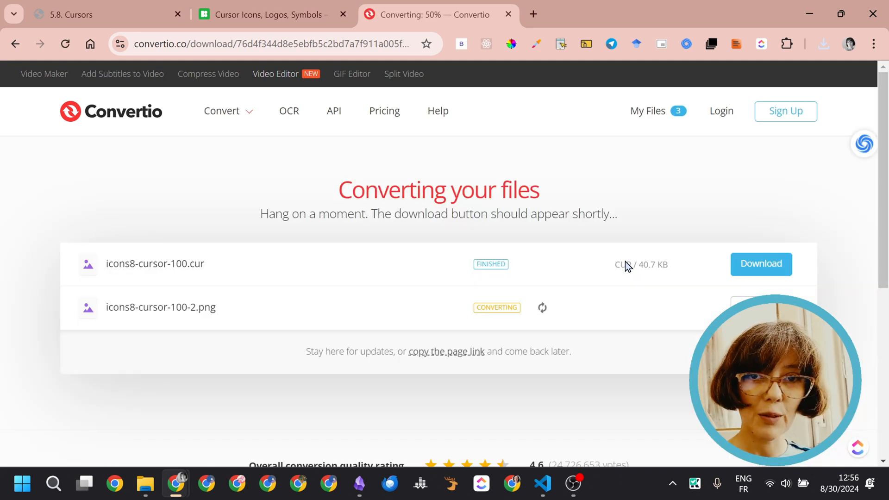
scroll("down", 3)
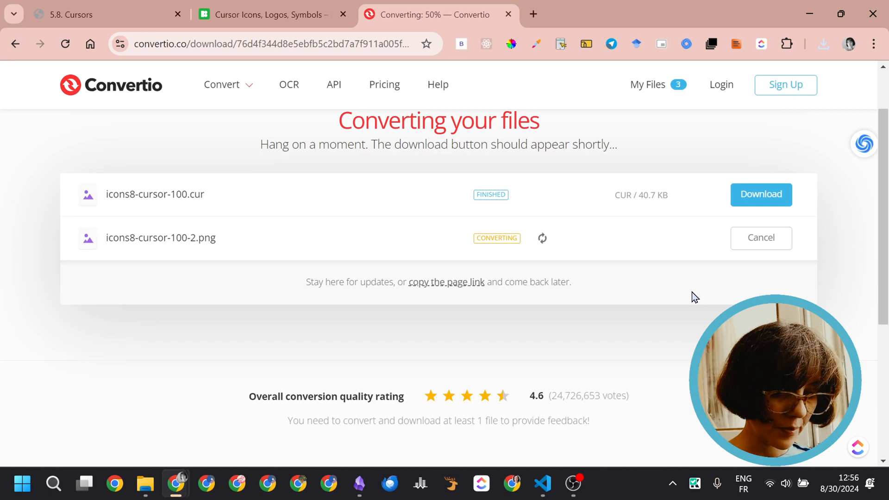
mouse_move(437, 221)
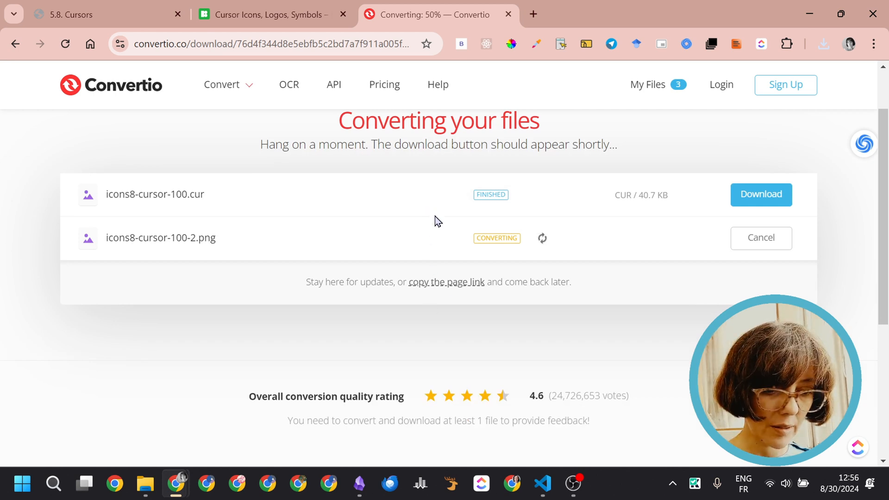
mouse_move(436, 244)
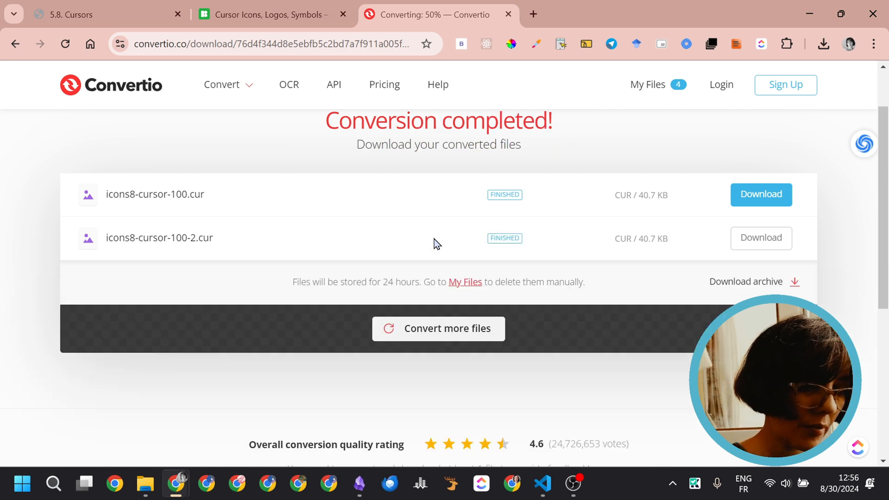
left_click(746, 281)
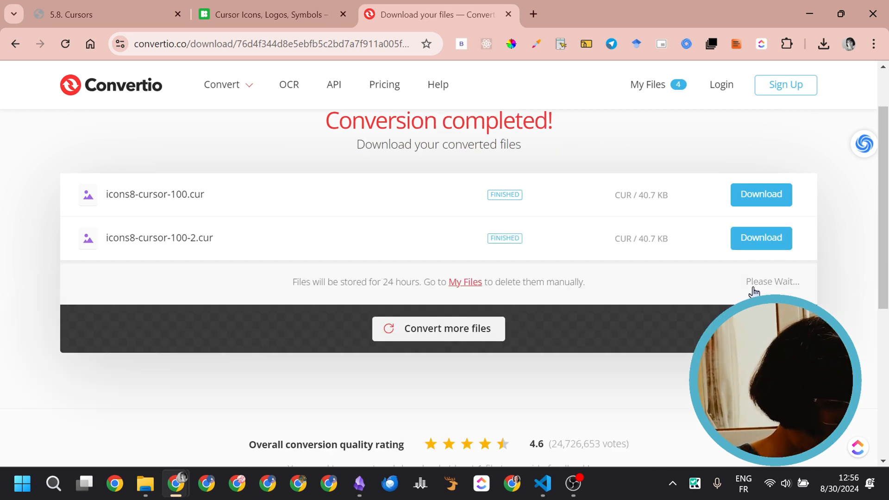
mouse_move(753, 281)
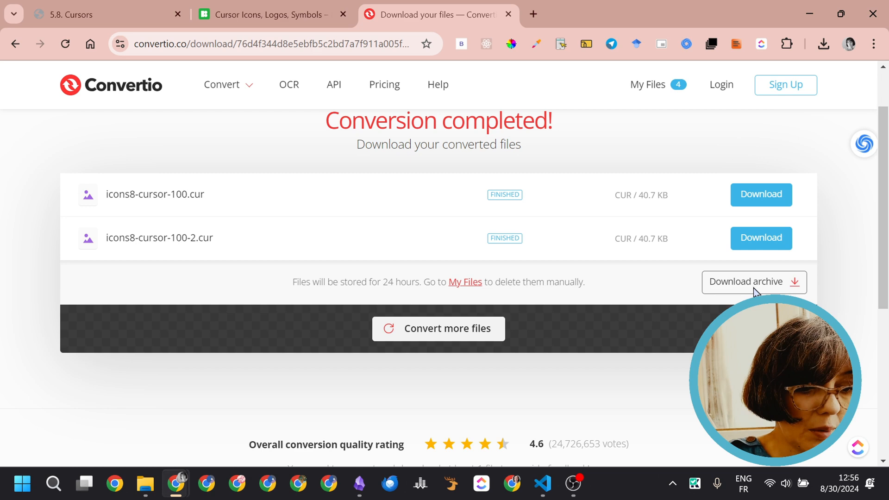
left_click(753, 281)
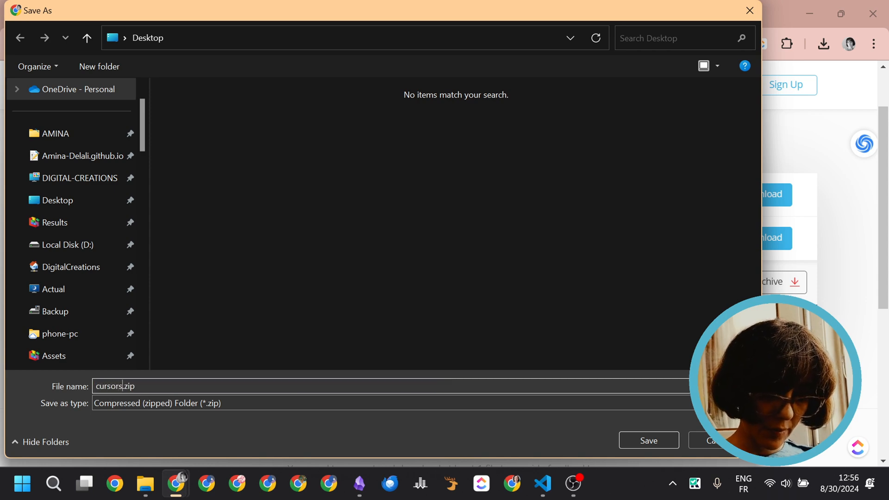
left_click(648, 441)
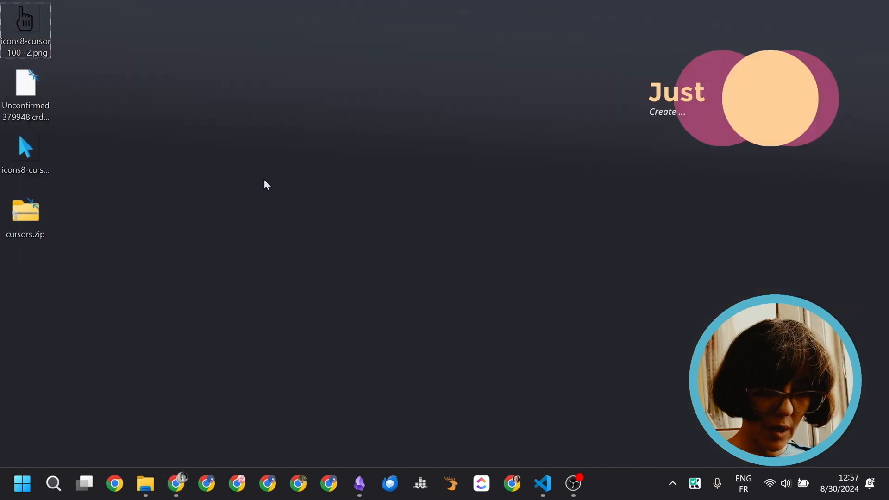
Step: Extract cursors.zip into the Desktop\cursors folder
left_click(25, 213)
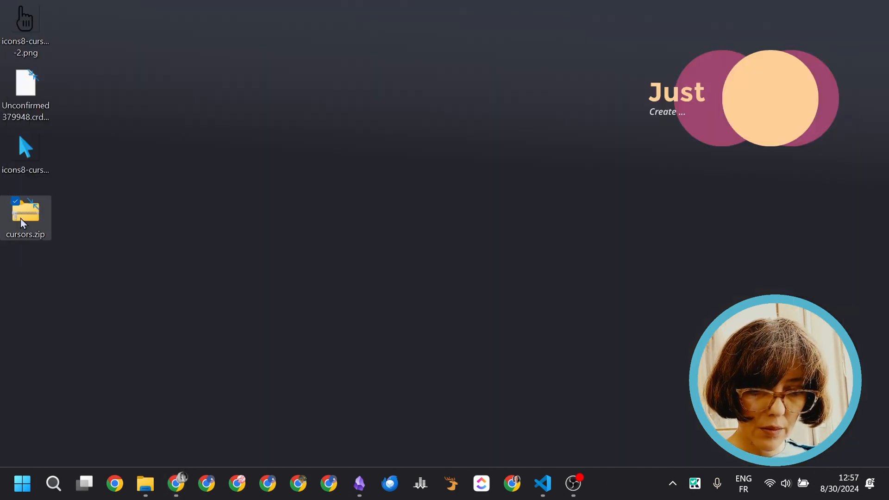
right_click(26, 217)
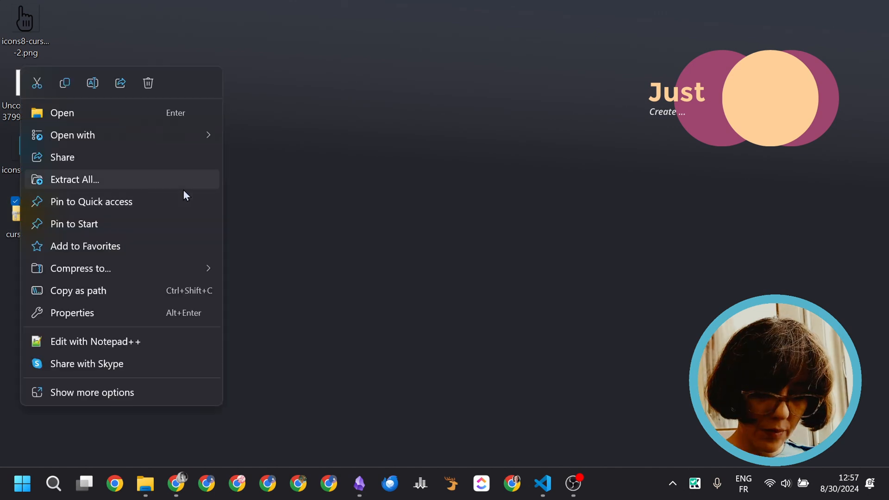
left_click(74, 179)
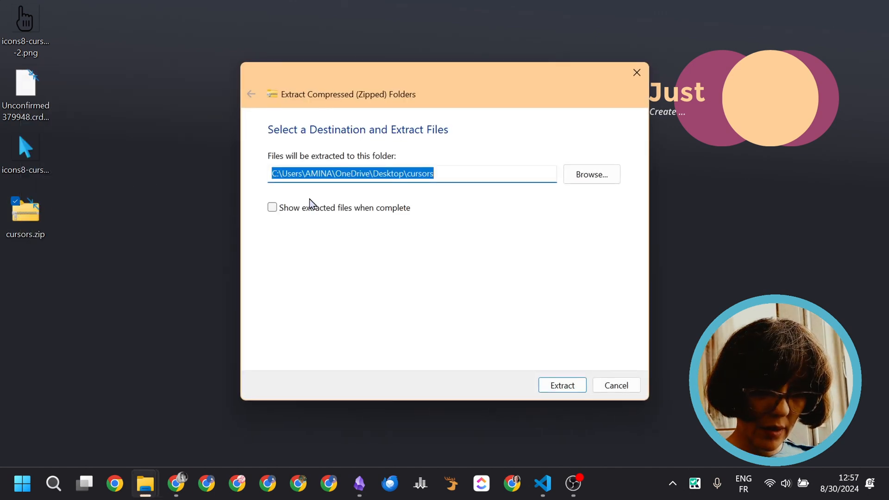
left_click(560, 385)
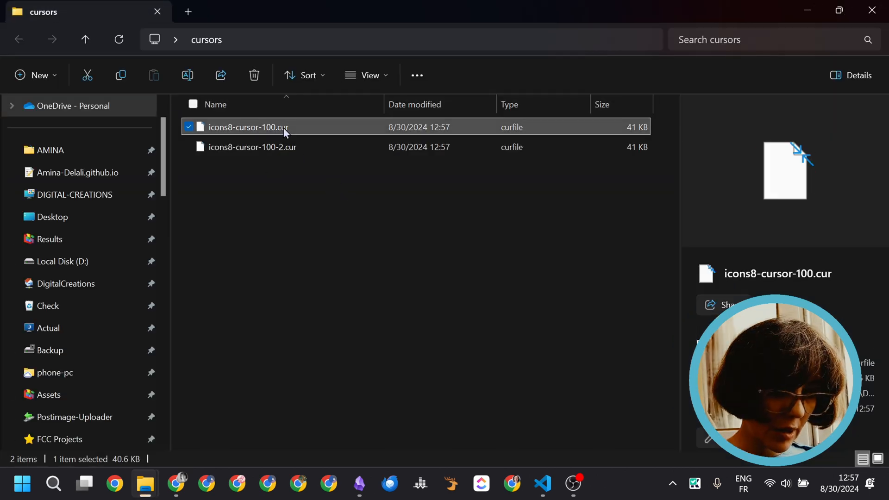
Step: Rename the two files to cursor-1.cur and cursor-2.cur, select both, and return to the code editor
left_click(252, 147)
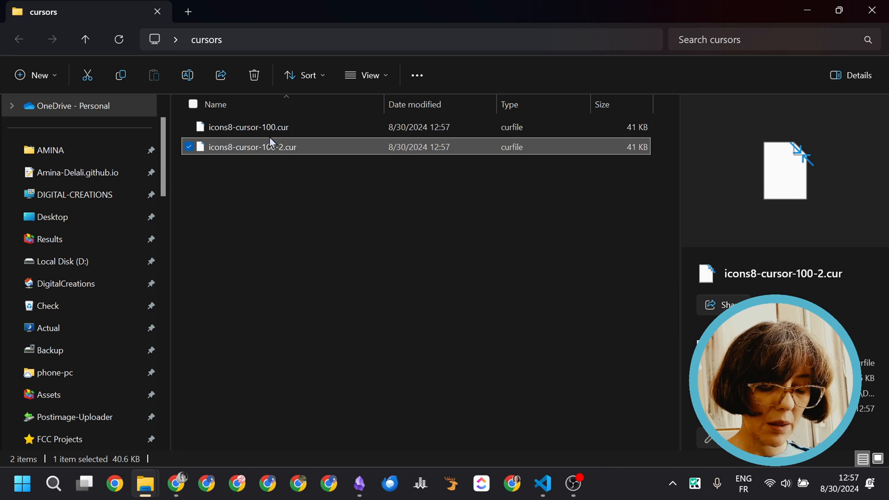
left_click(249, 126)
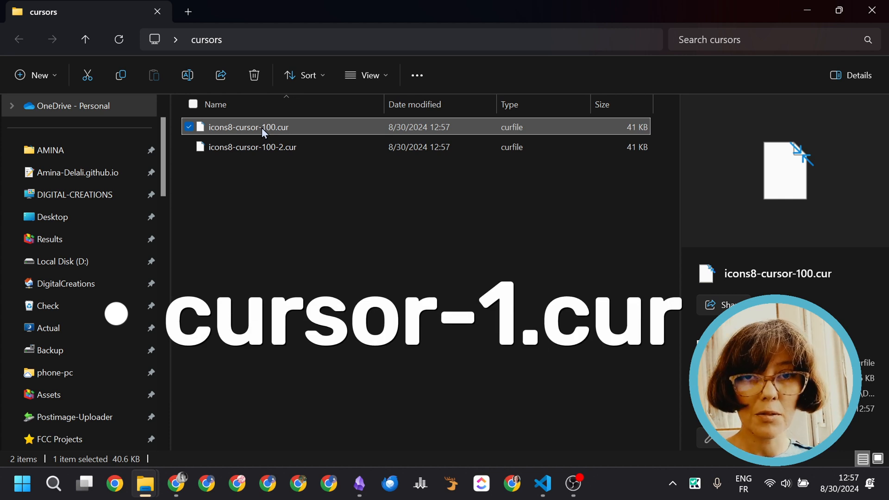
left_click(249, 127)
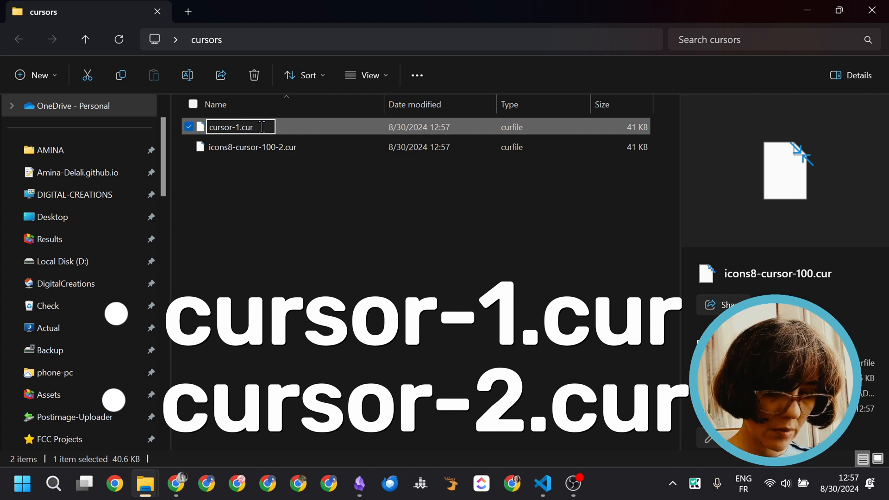
left_click(252, 147)
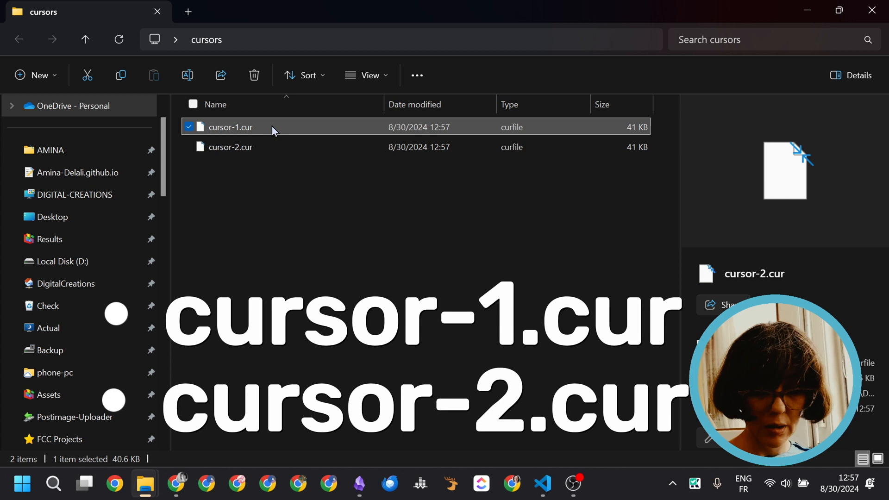
left_click(230, 147)
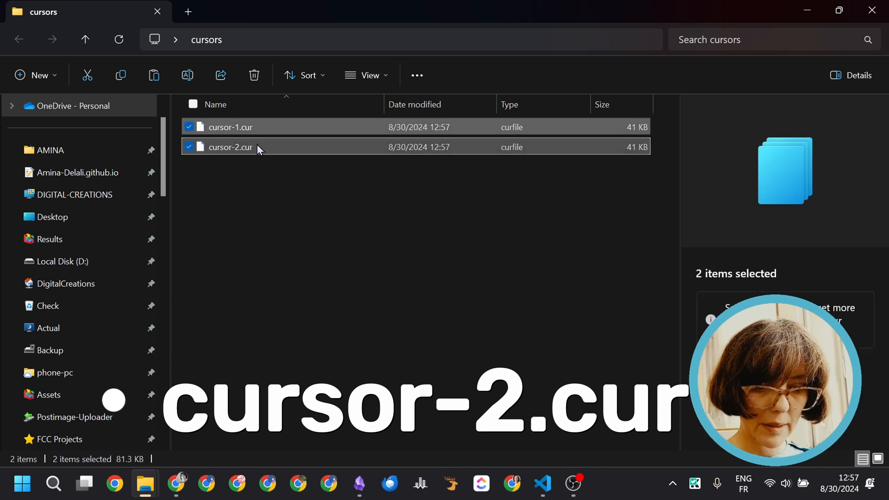
mouse_move(251, 270)
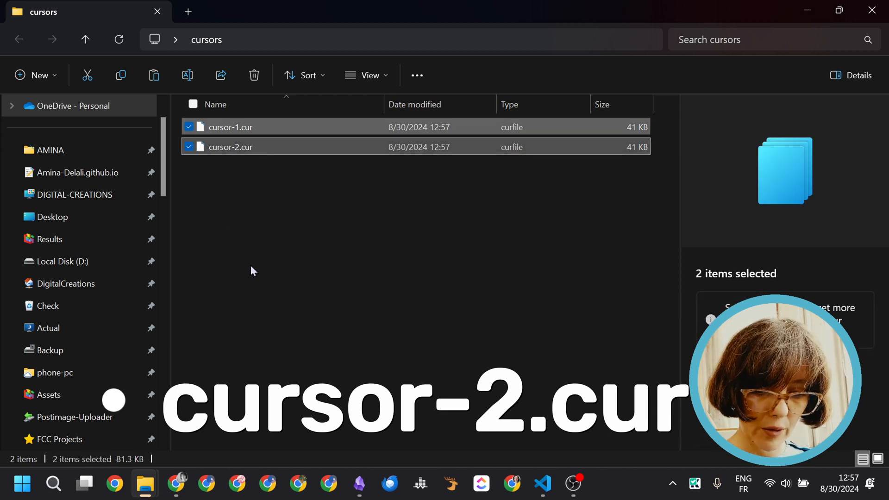
left_click(542, 484)
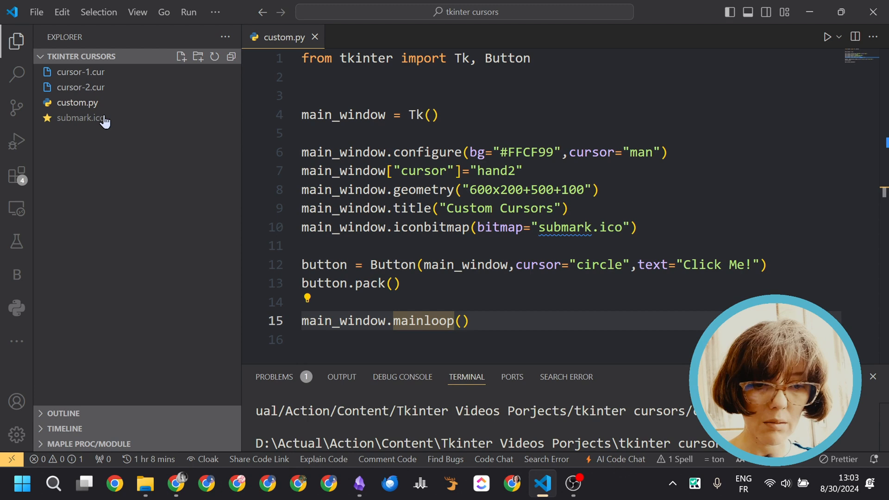
mouse_move(79, 117)
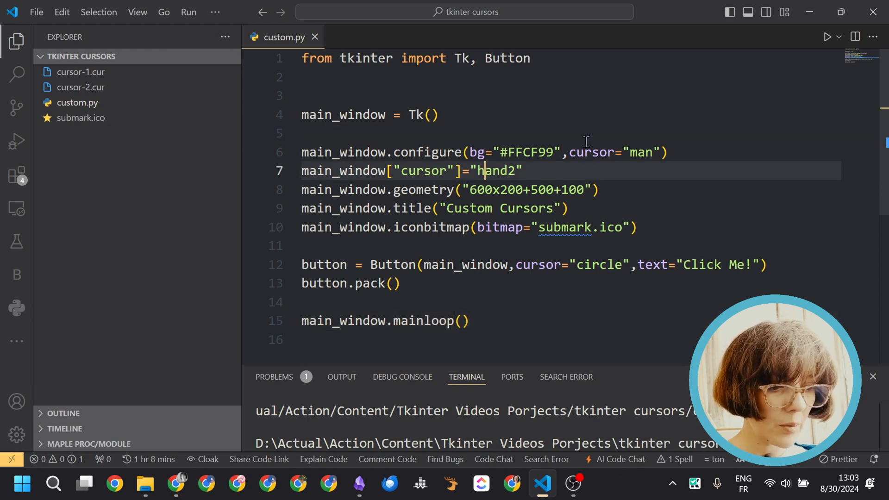
mouse_move(591, 152)
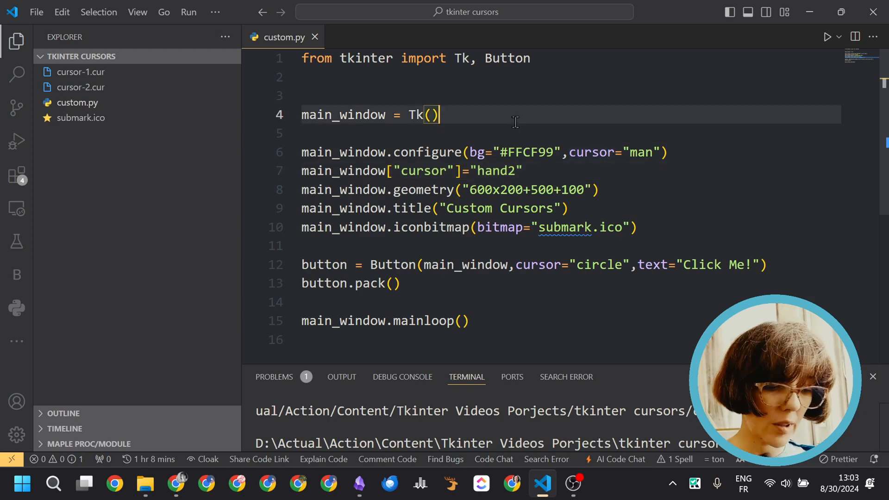
type("cursor_1 =")
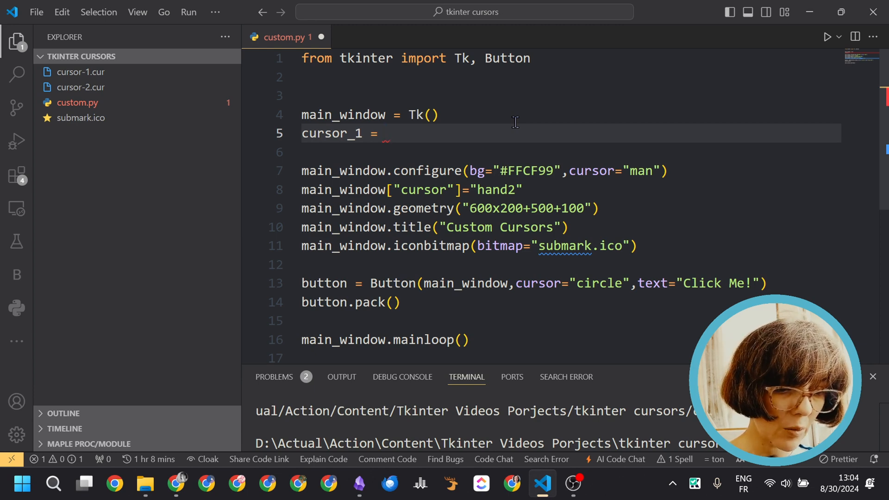
type("\"@\"")
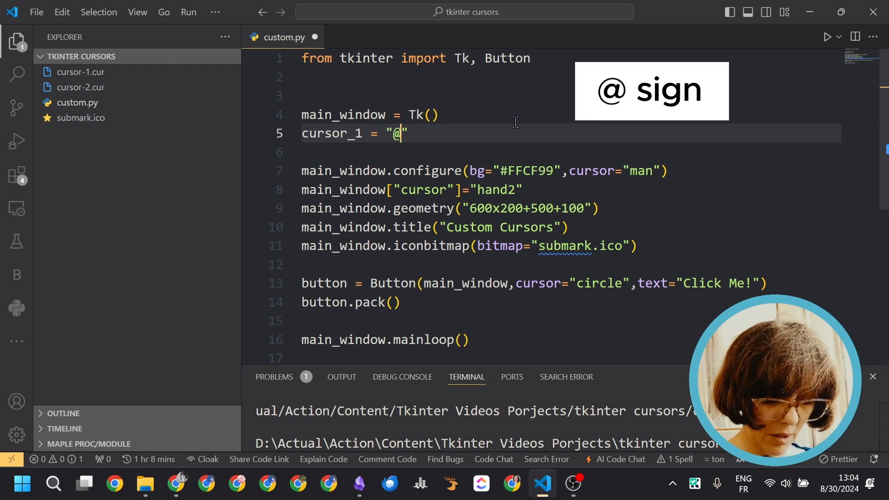
type("cursor-")
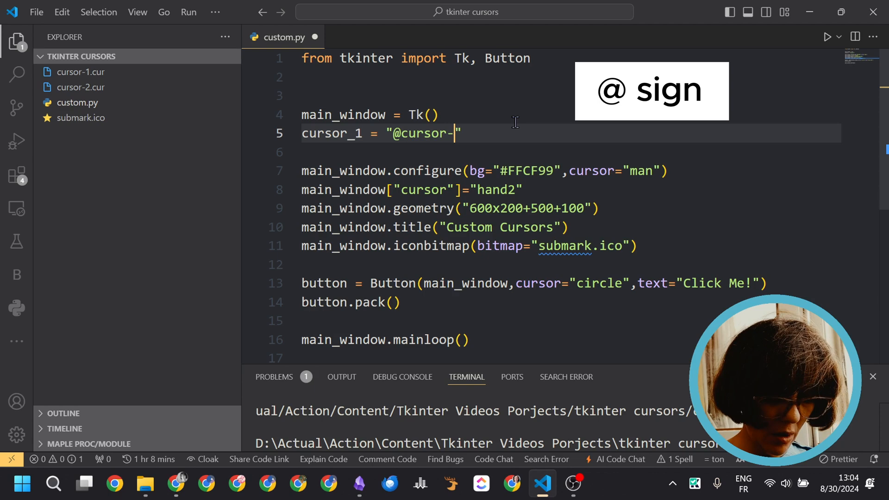
type("1.")
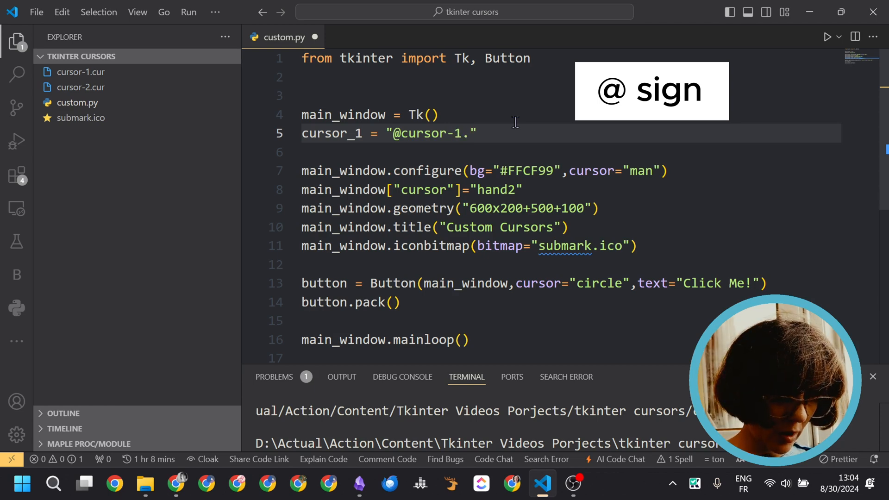
type("cur")
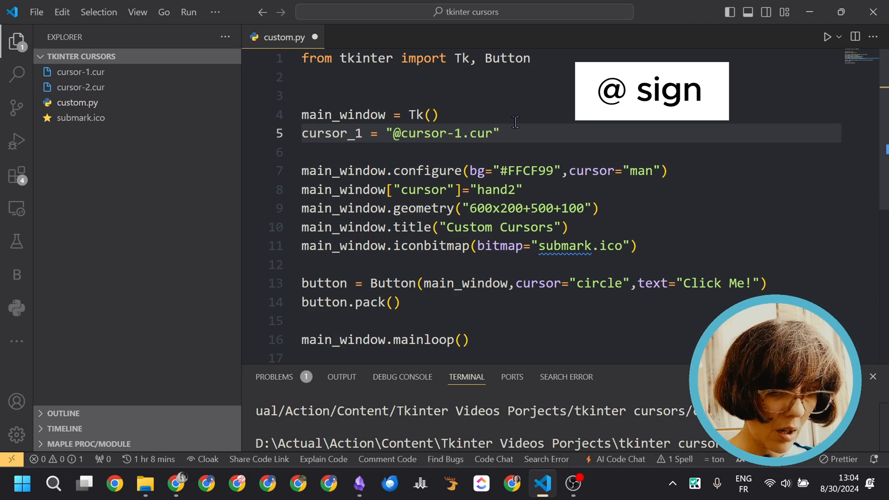
type("cursor_")
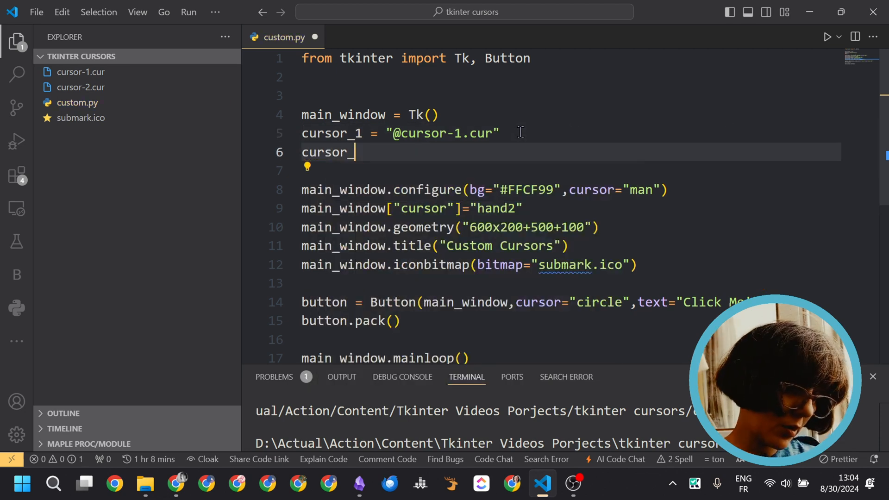
type("2 =")
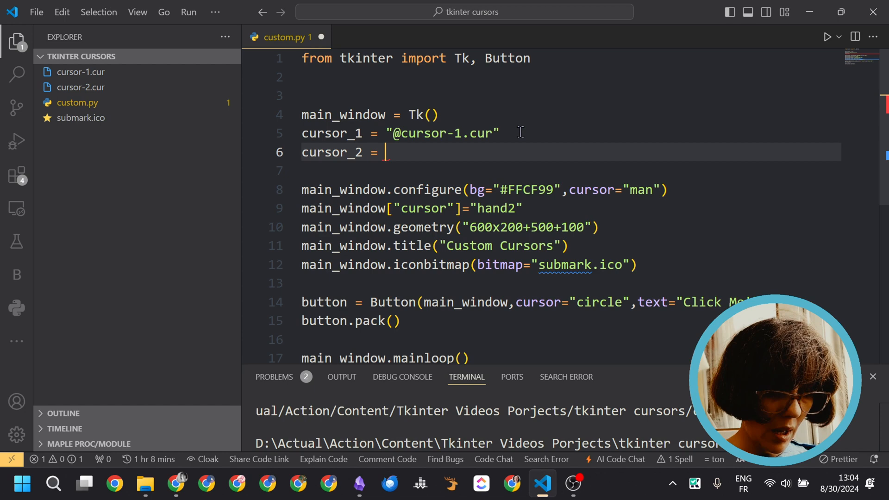
type("\"\"")
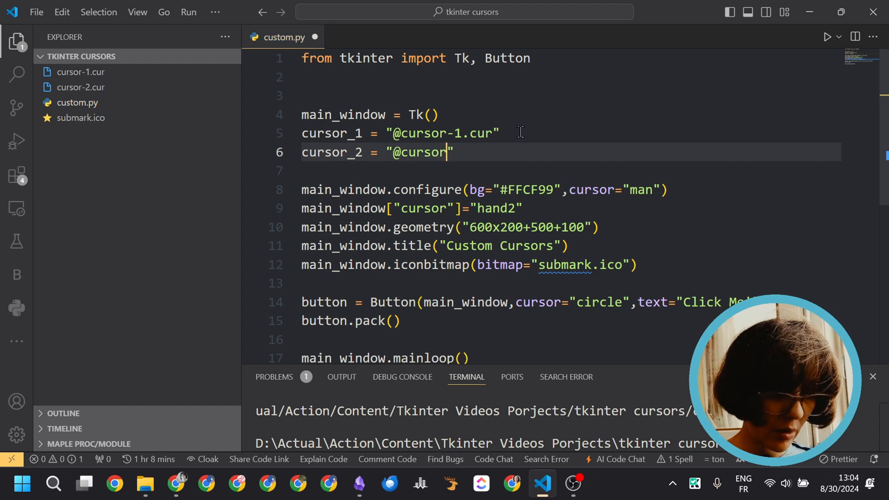
type("-2")
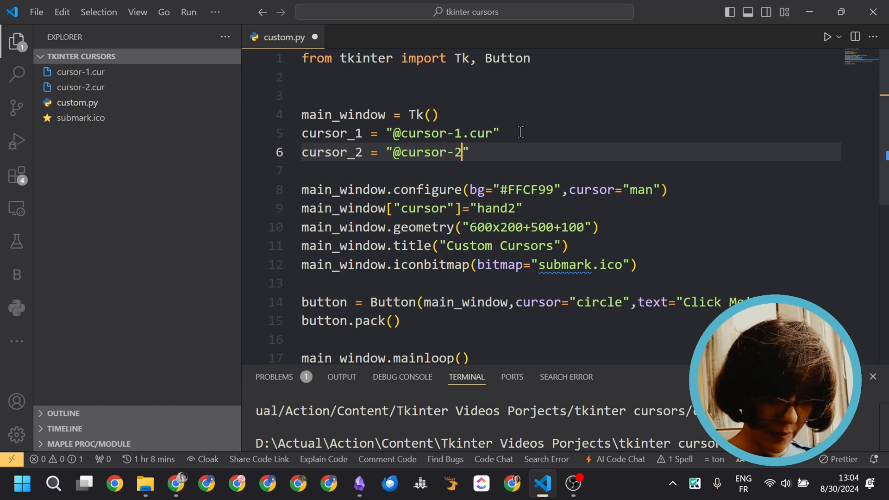
type("cur")
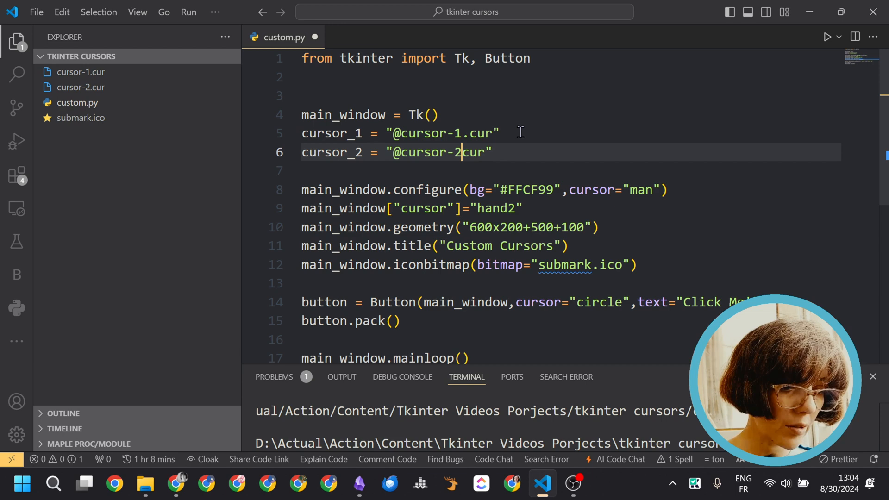
type(".")
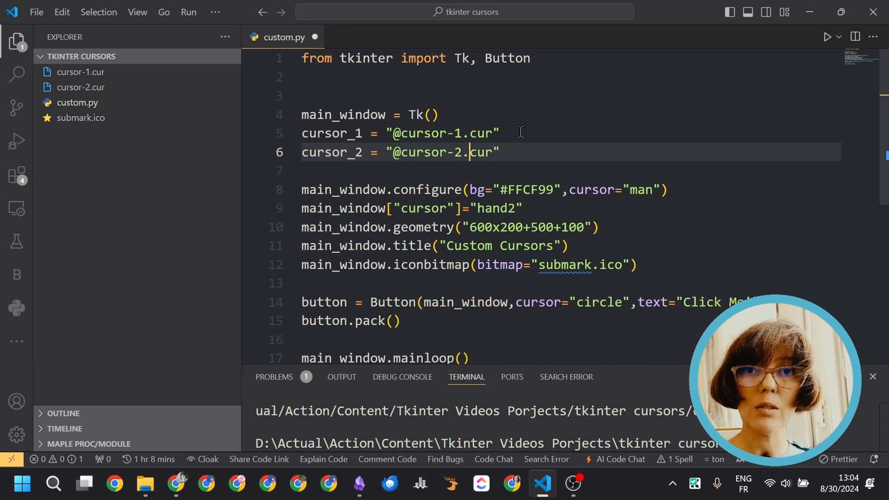
left_click(522, 209)
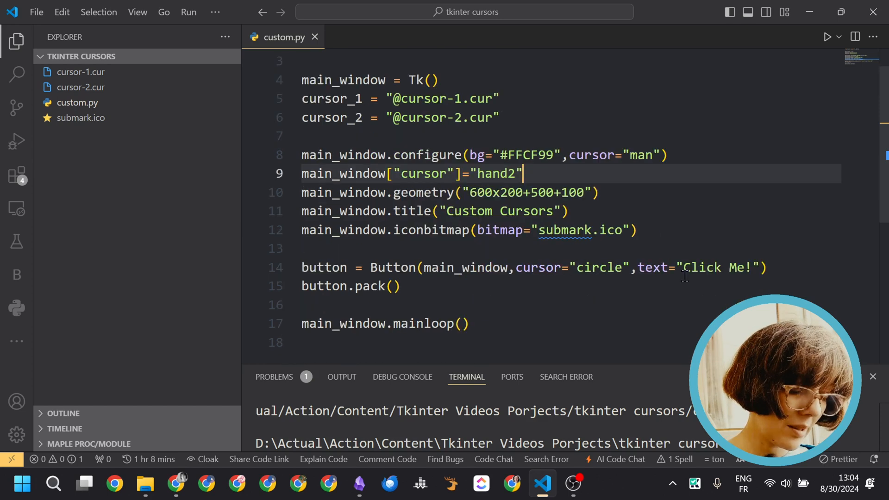
Step: Give the Click Me! button width 30 and an Arial 14 font
left_click(638, 266)
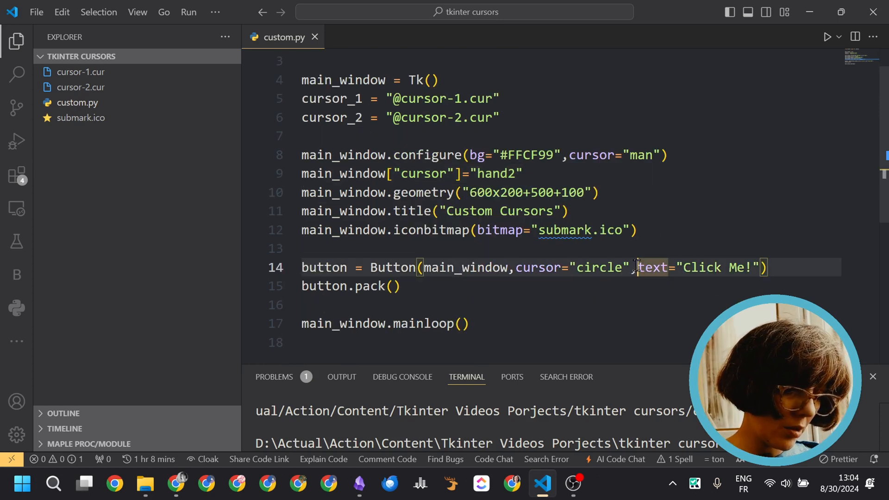
key("Enter")
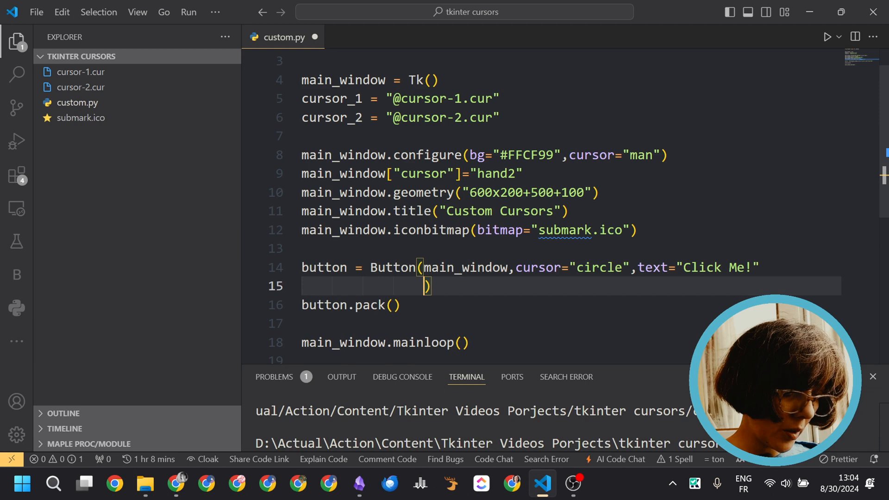
type("width=")
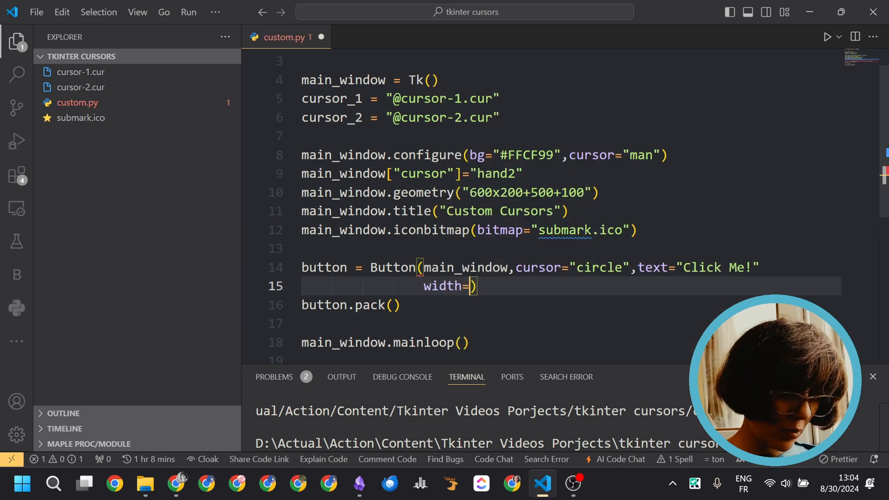
type("30,")
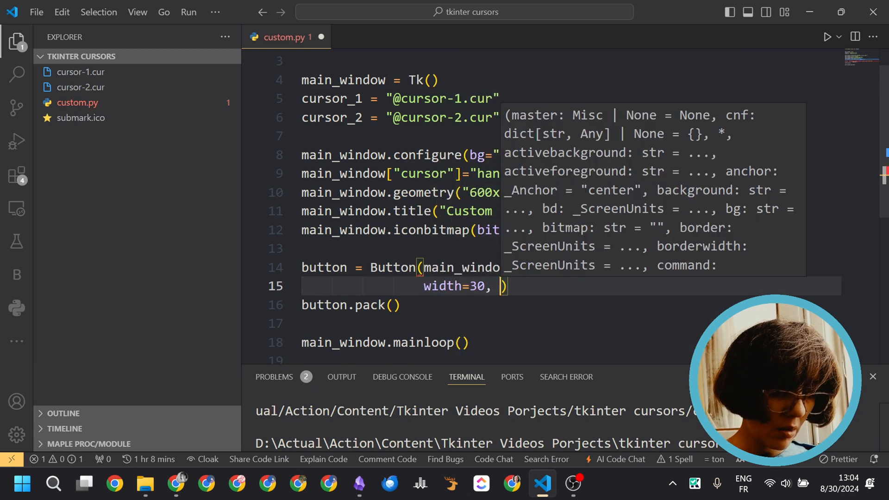
type("font=(\"Arial")
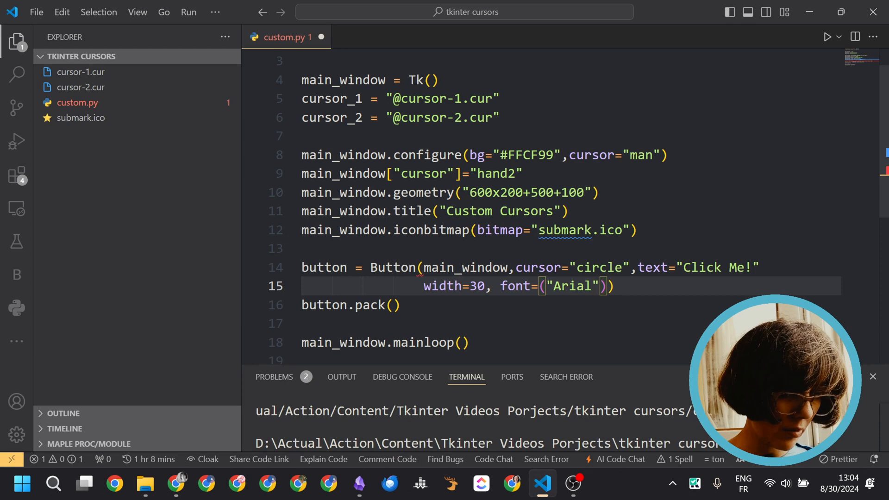
type("14")
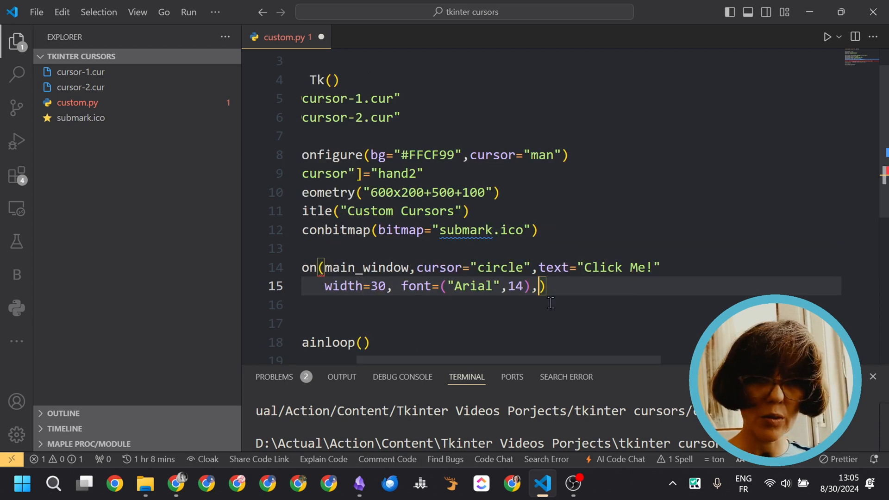
Step: Add bg "#9E4770" and fg "#E6E6E6", fix the missing comma after the button text, and save
type("bg=\"#9E4770\",fg=\"#E6E6E6\",")
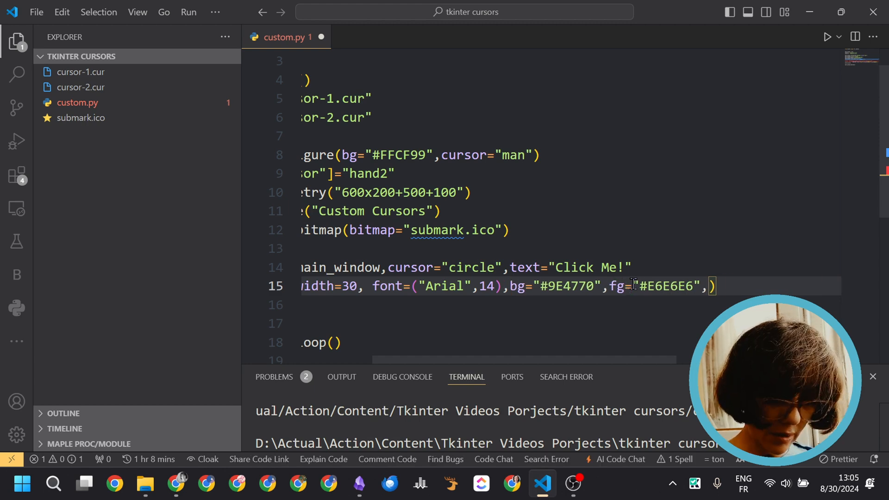
scroll("left", 3)
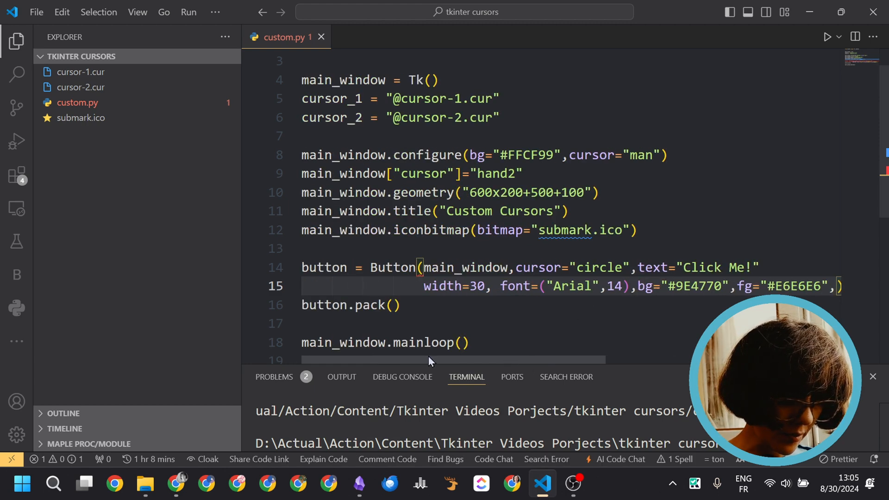
left_click(551, 211)
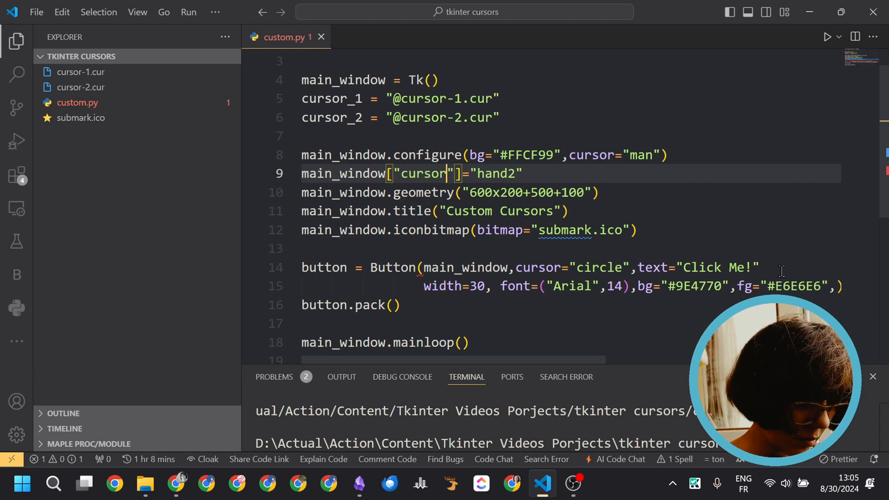
left_click(418, 267)
type(",")
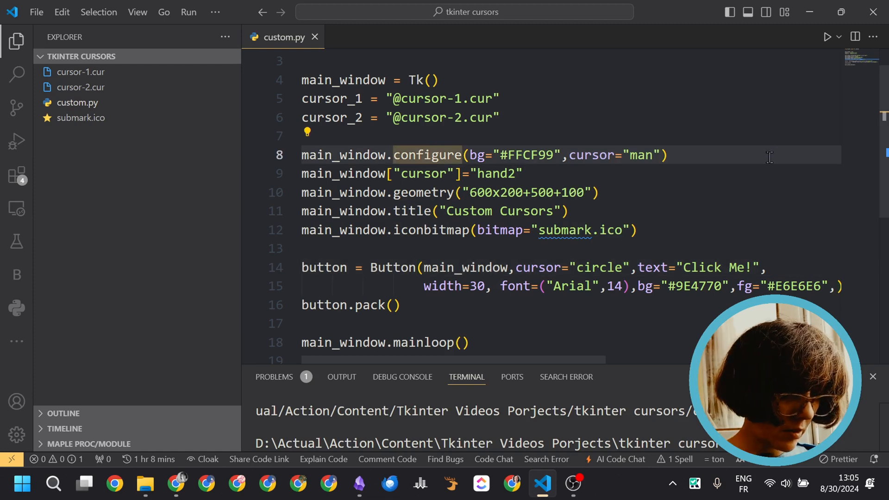
Step: Run custom.py, try the styled Click Me! button, then close the Custom Cursors window
left_click(826, 36)
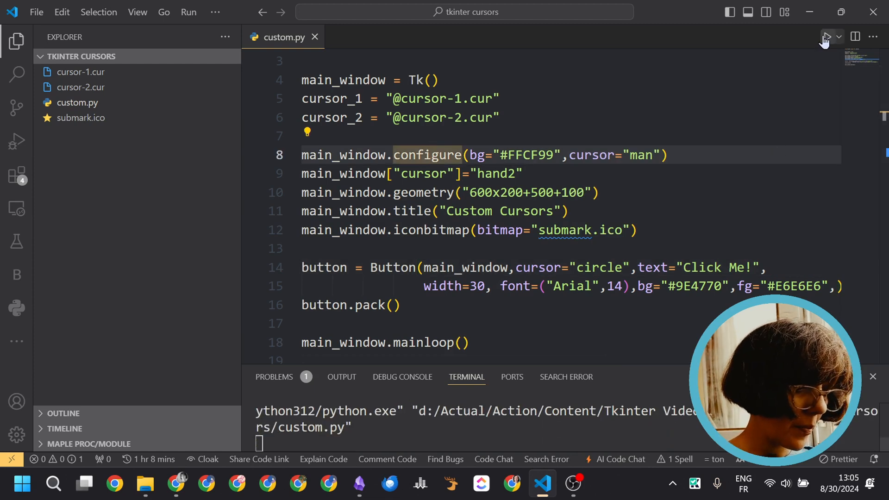
left_click(827, 36)
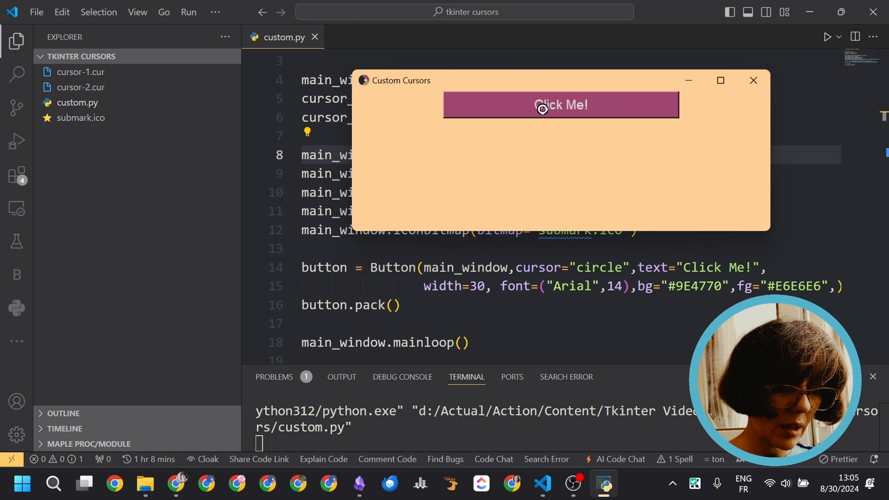
mouse_move(583, 90)
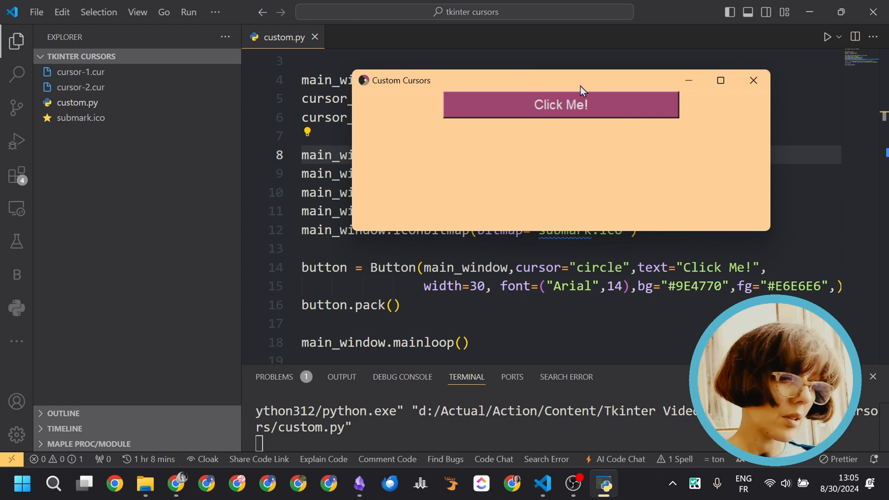
left_click(753, 79)
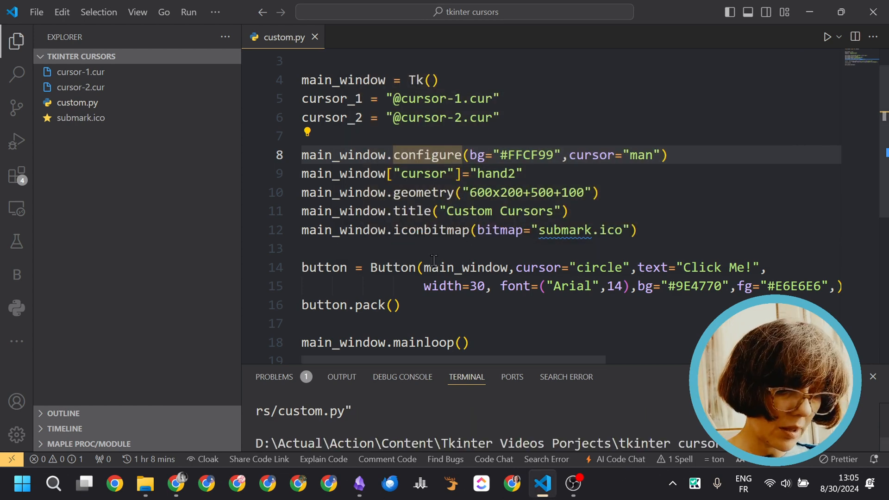
Step: Pack the button with pady=50 and padx=50, rerun to preview the spacing, then close the window
left_click(397, 304)
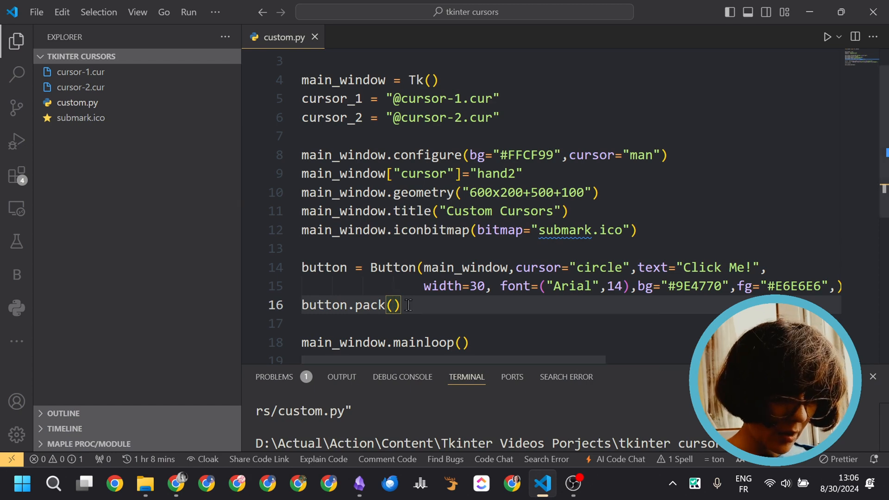
type("pady=")
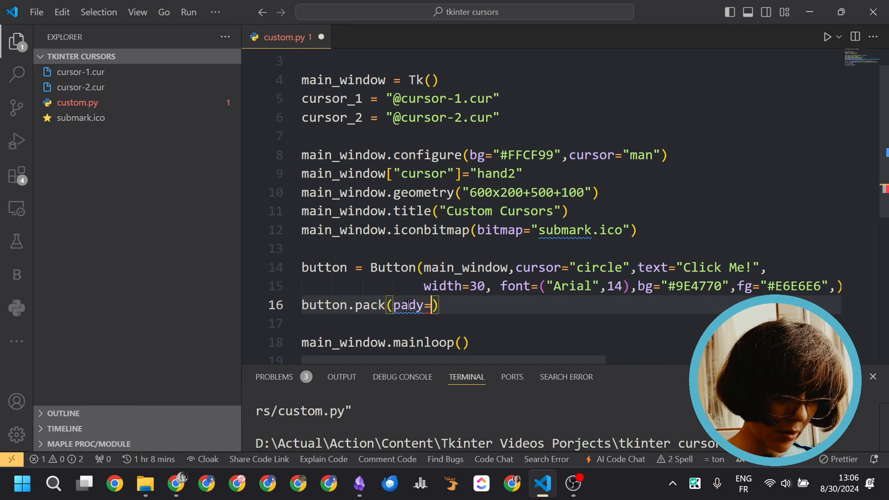
type("50, padx=50")
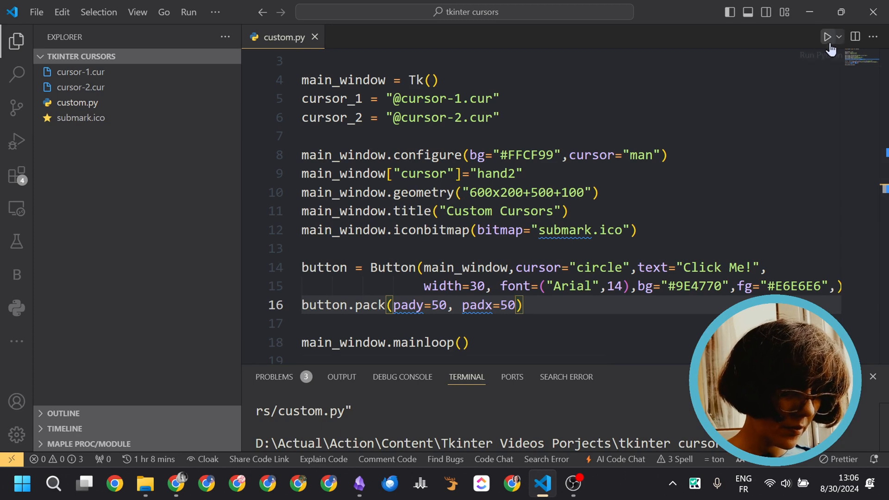
left_click(827, 36)
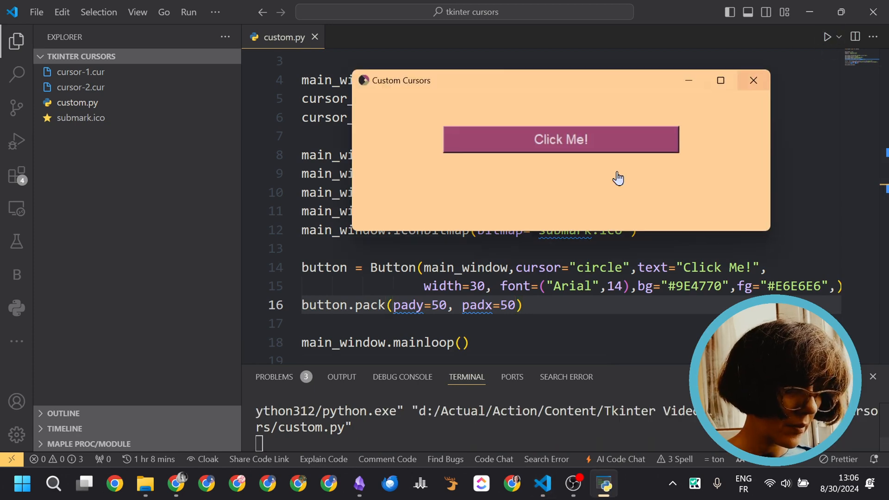
mouse_move(752, 80)
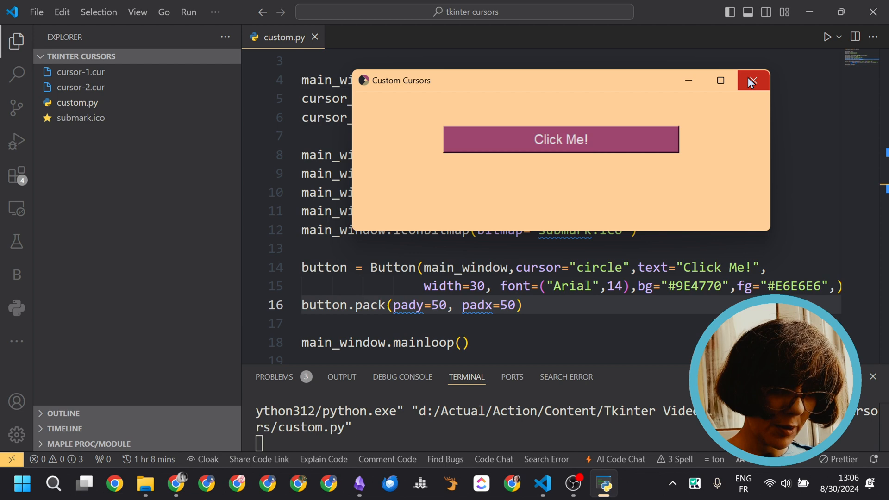
left_click(753, 80)
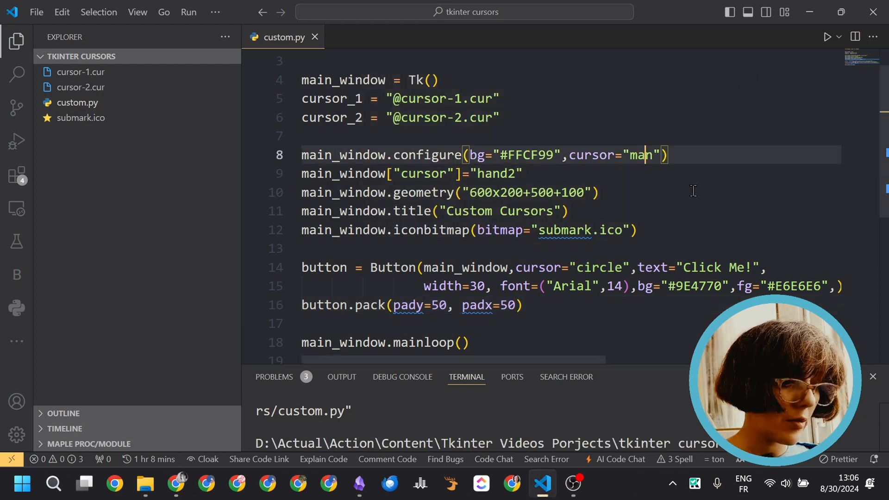
Step: Replace the window's "man" cursor with the cursor_1 variable
key("Backspace")
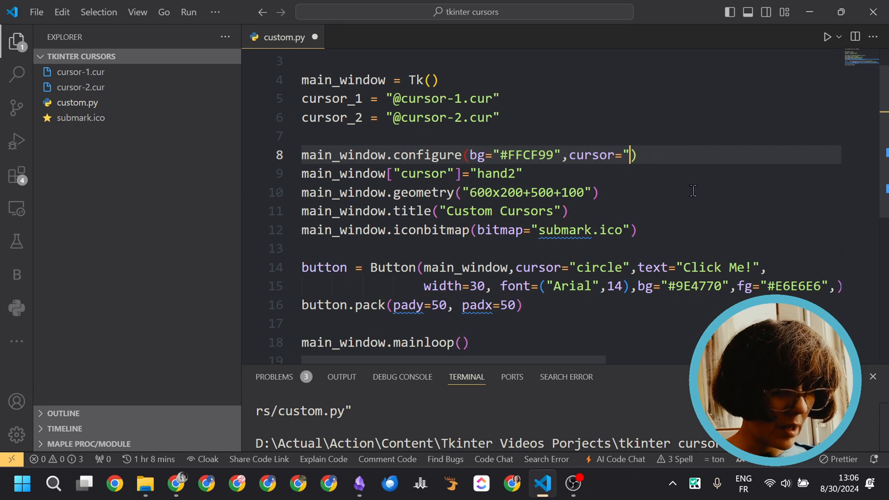
key("Backspace")
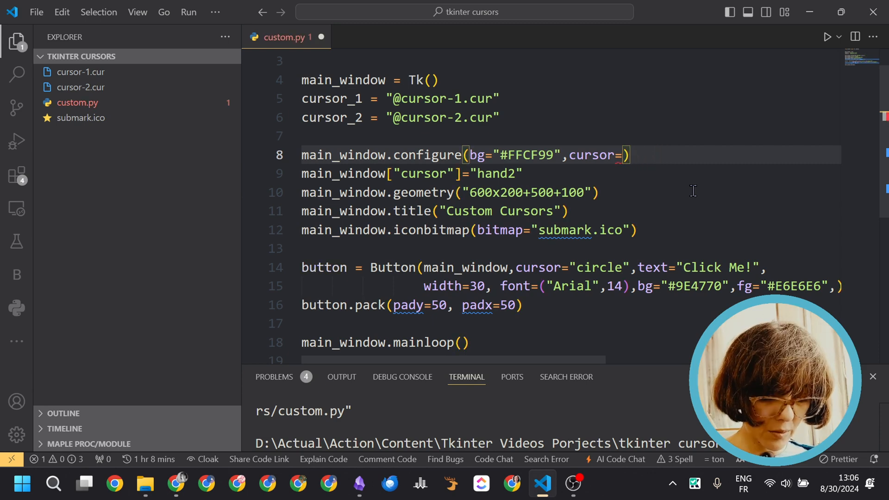
type("curo")
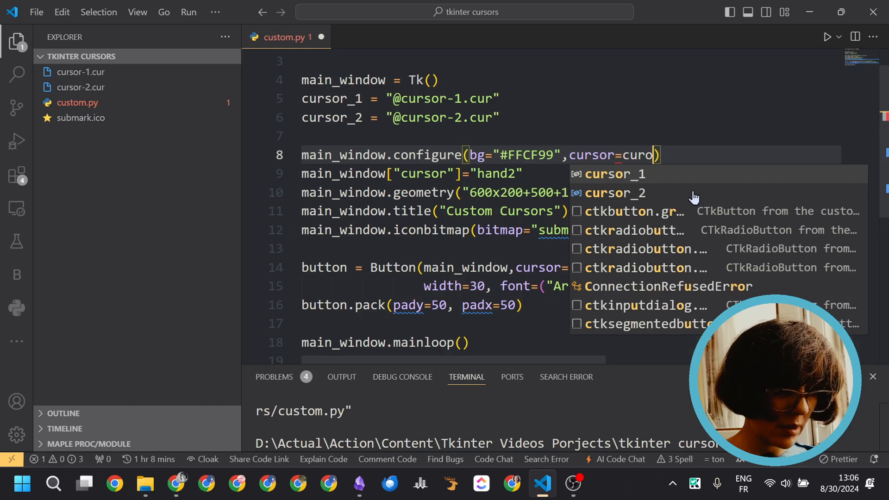
left_click(614, 174)
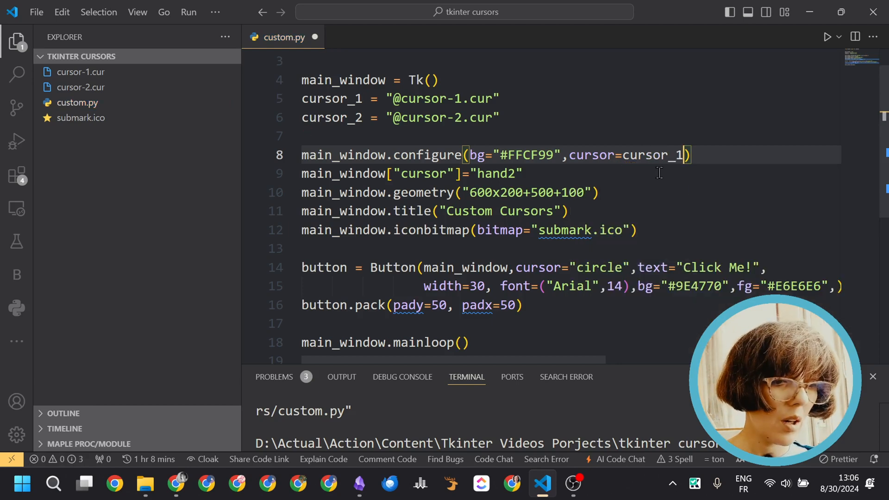
mouse_move(622, 256)
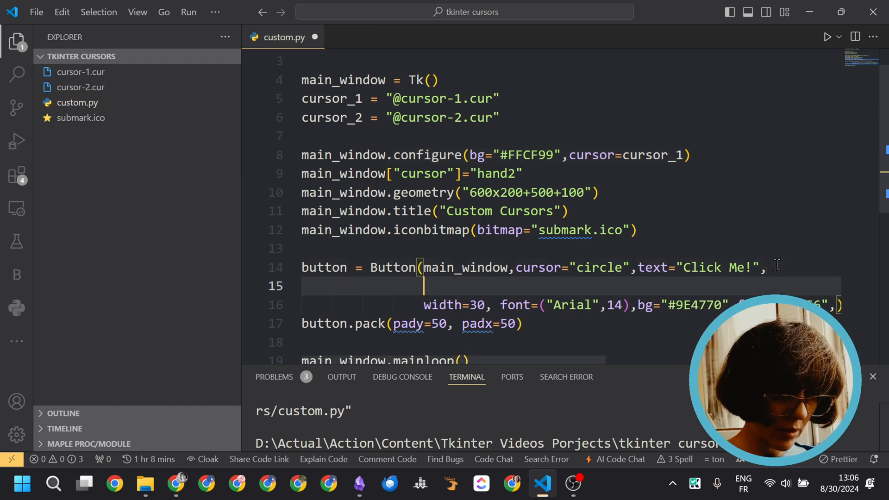
Step: Give the button cursor=cursor_2 and run, hitting the repeated cursor argument error
type("cursor_1")
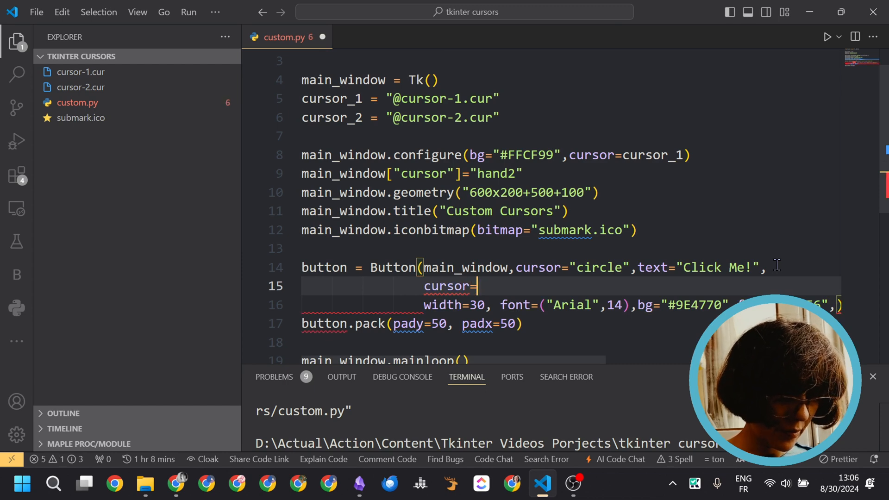
type("cursor_2,")
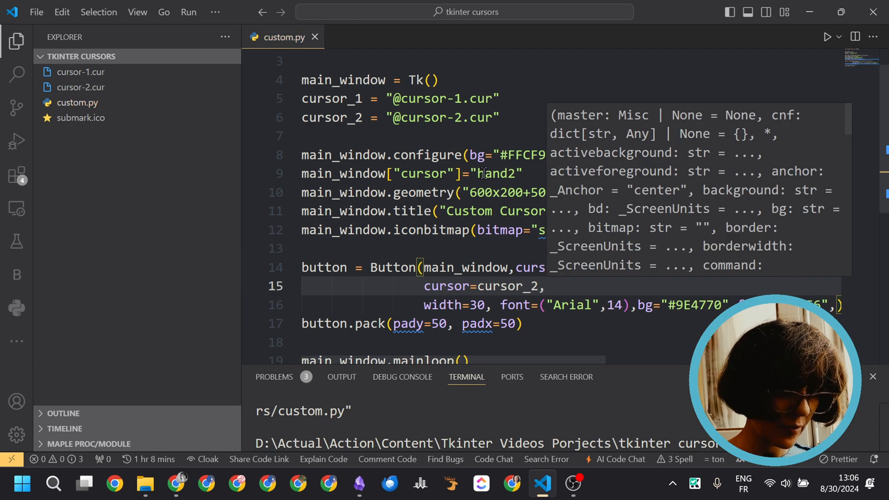
left_click(826, 36)
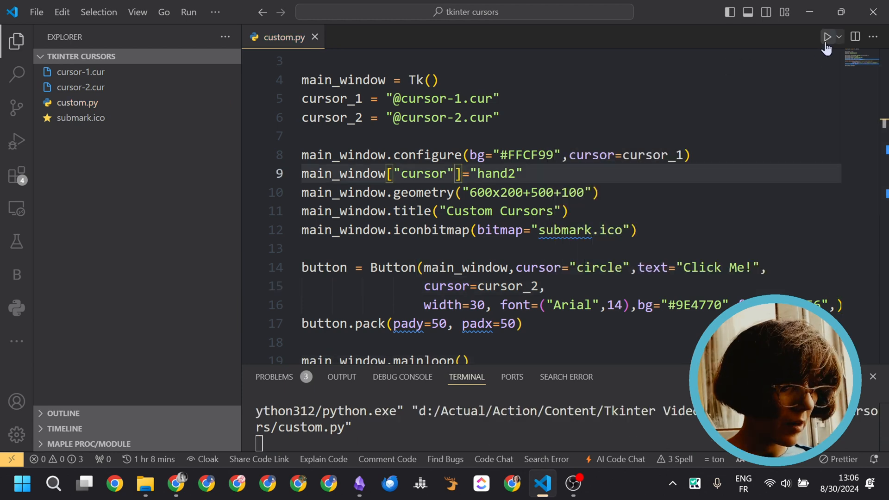
left_click(825, 36)
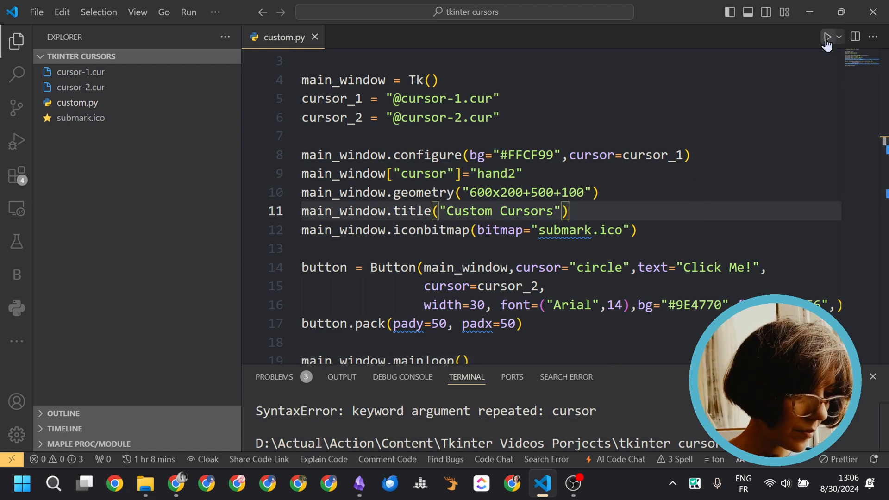
mouse_move(660, 220)
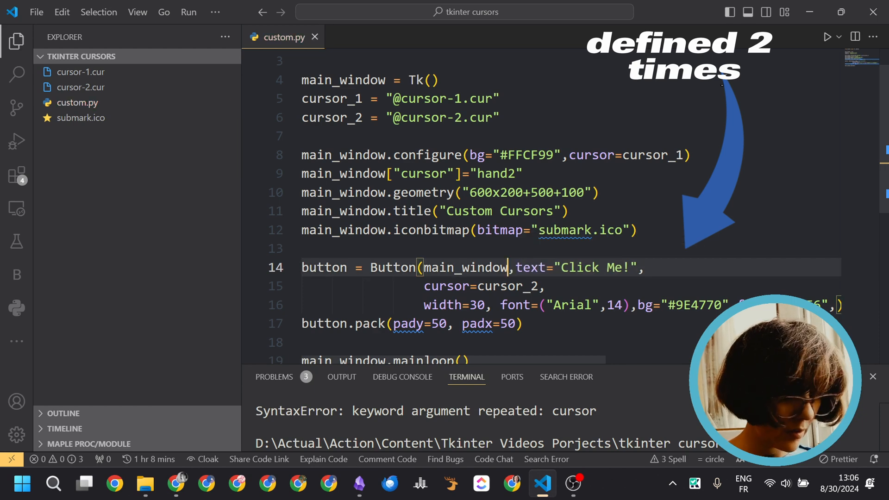
Step: Remove the hand2 cursor line and rerun: window shows the custom arrow, button the custom hand
left_click(825, 36)
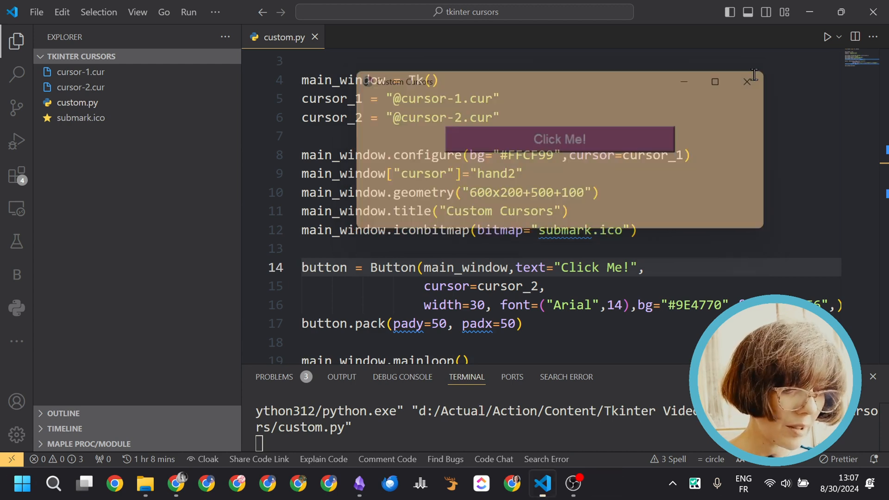
left_click(747, 82)
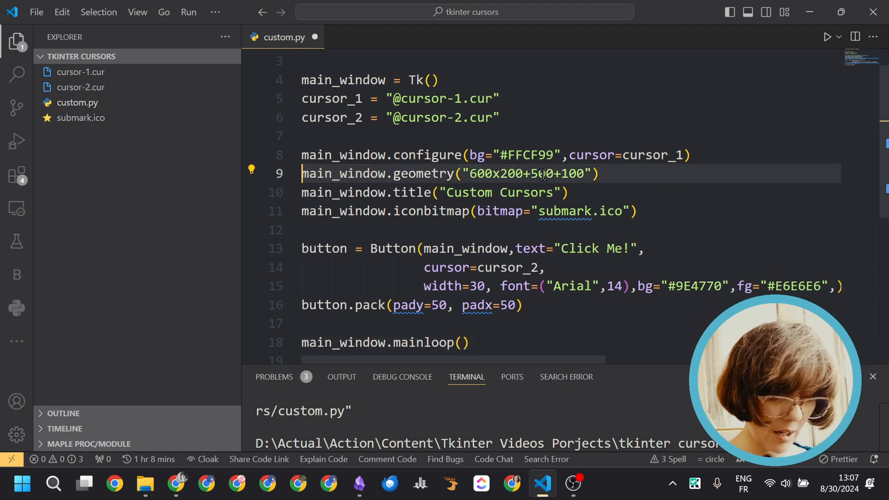
left_click(827, 36)
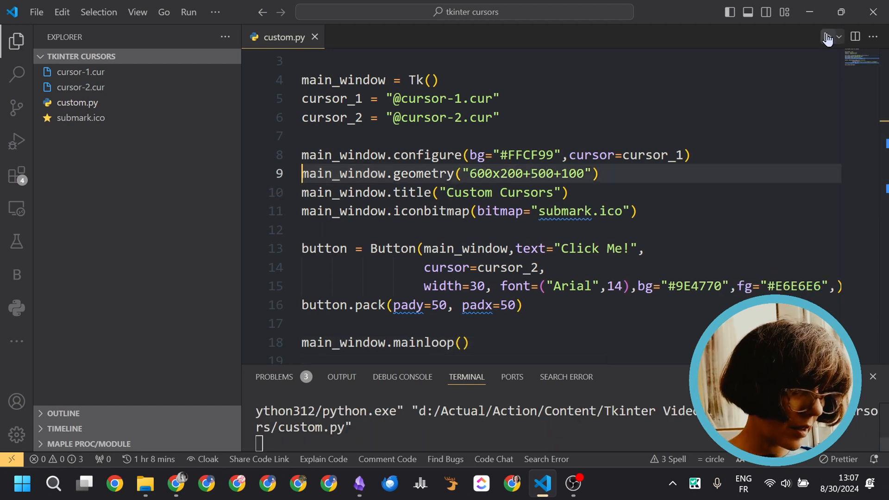
left_click(826, 36)
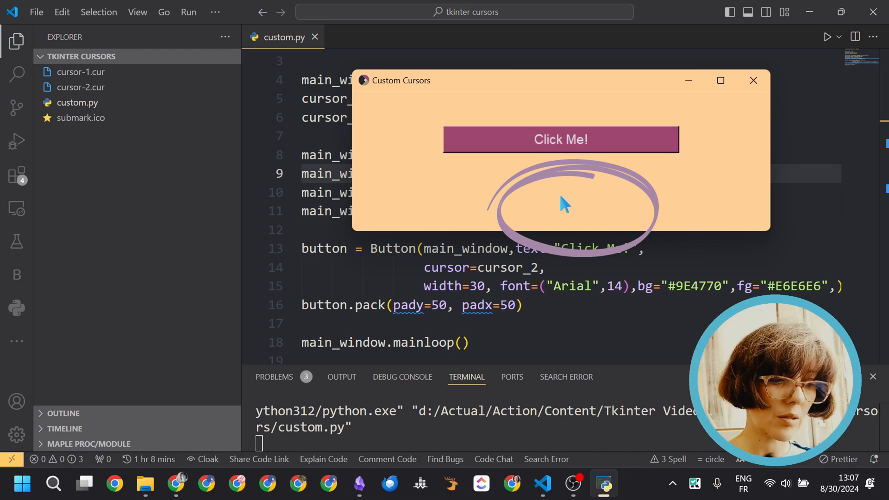
mouse_move(560, 192)
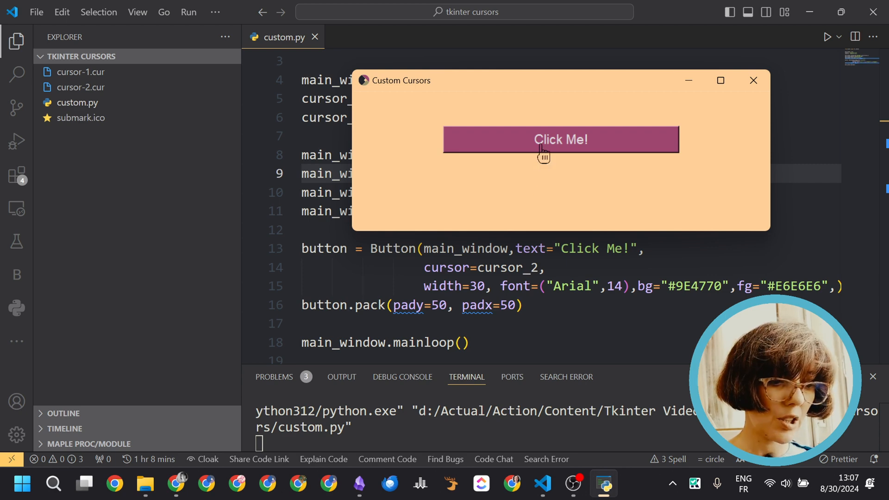
mouse_move(489, 157)
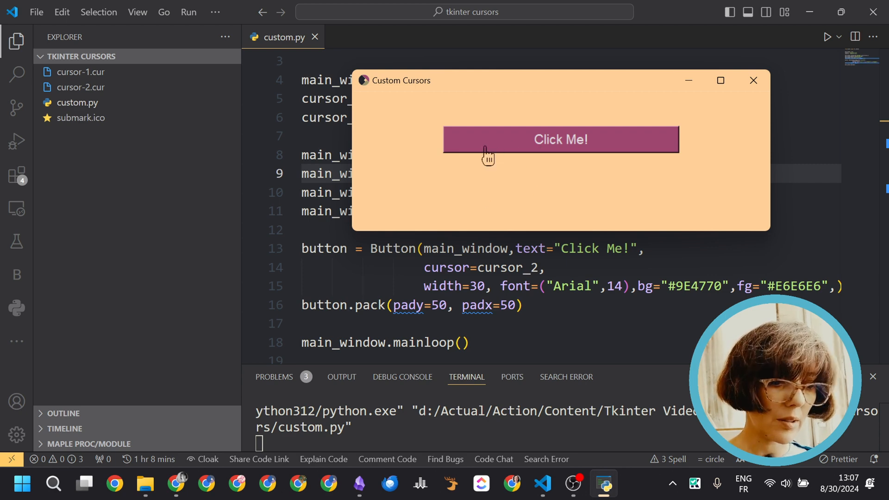
mouse_move(459, 192)
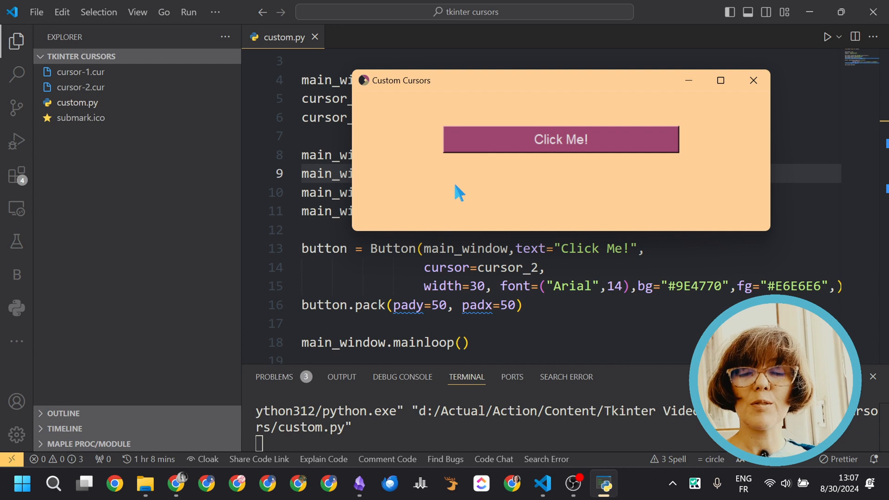